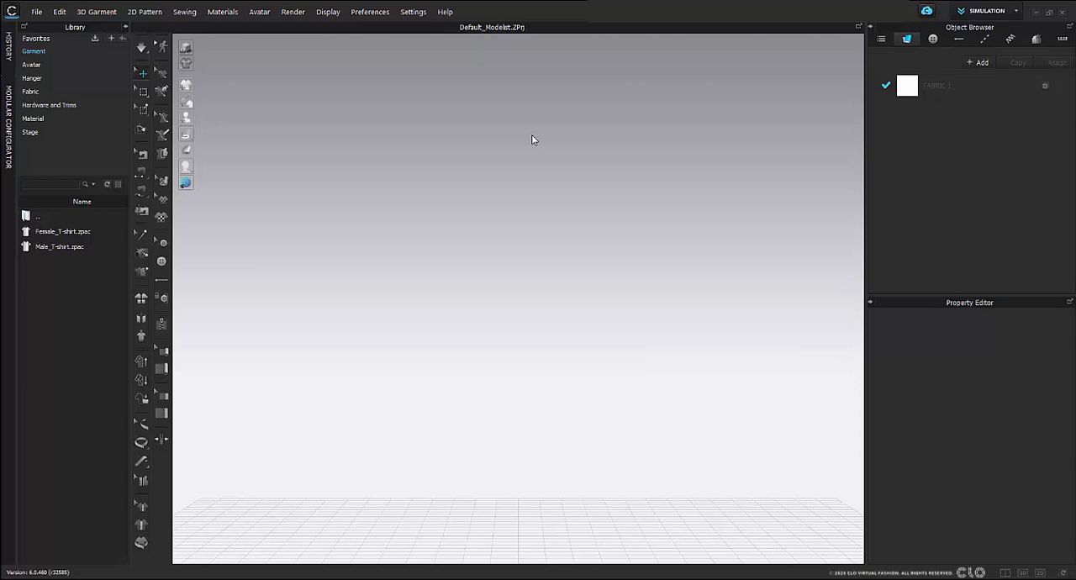
mouse_move(536, 145)
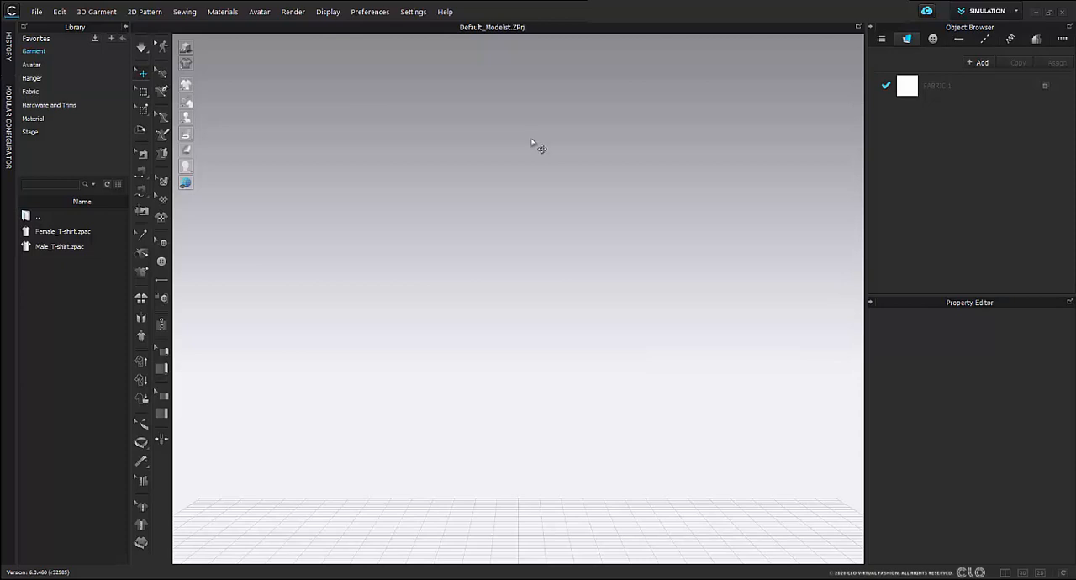
mouse_move(205, 60)
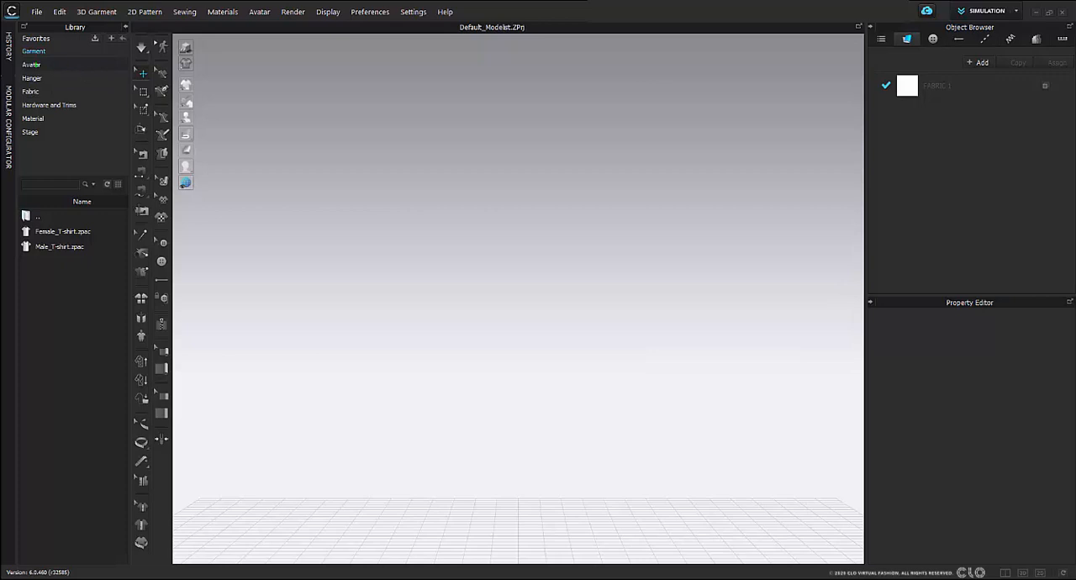
Browse the Avatar library and enter the Female_V2 avatar folder
click(30, 64)
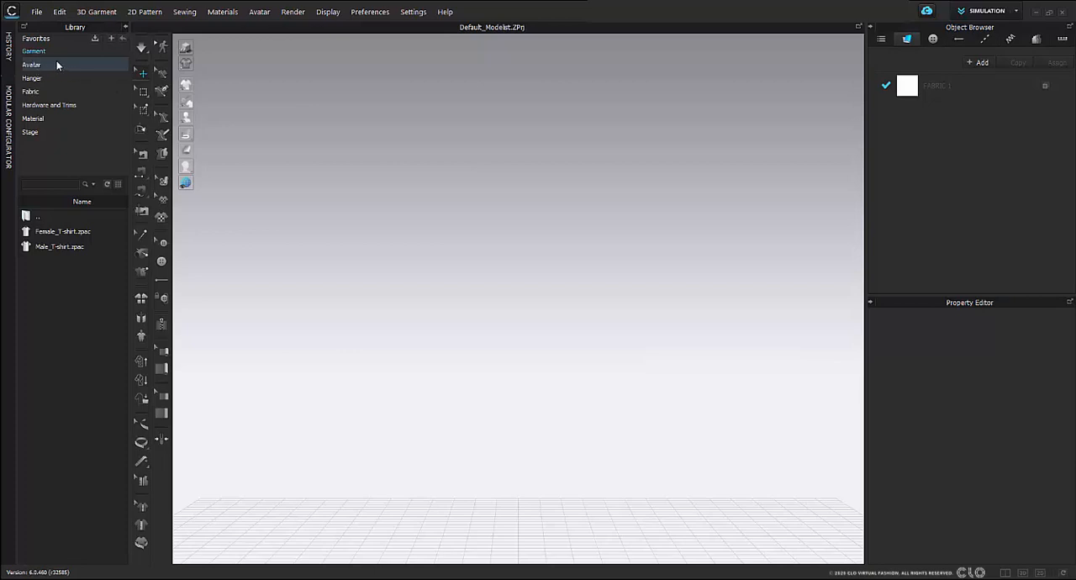
click(30, 64)
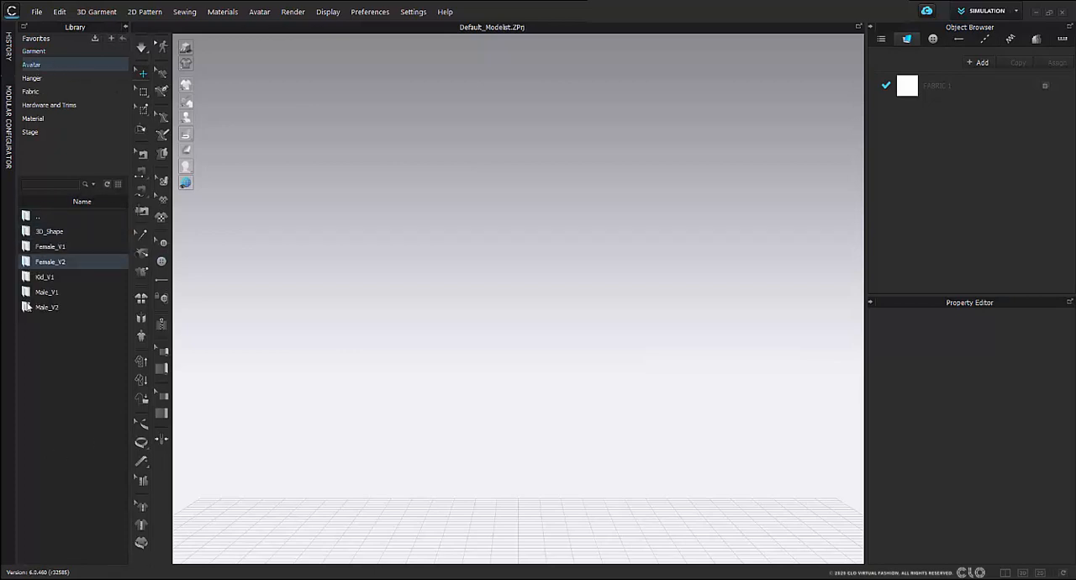
click(47, 306)
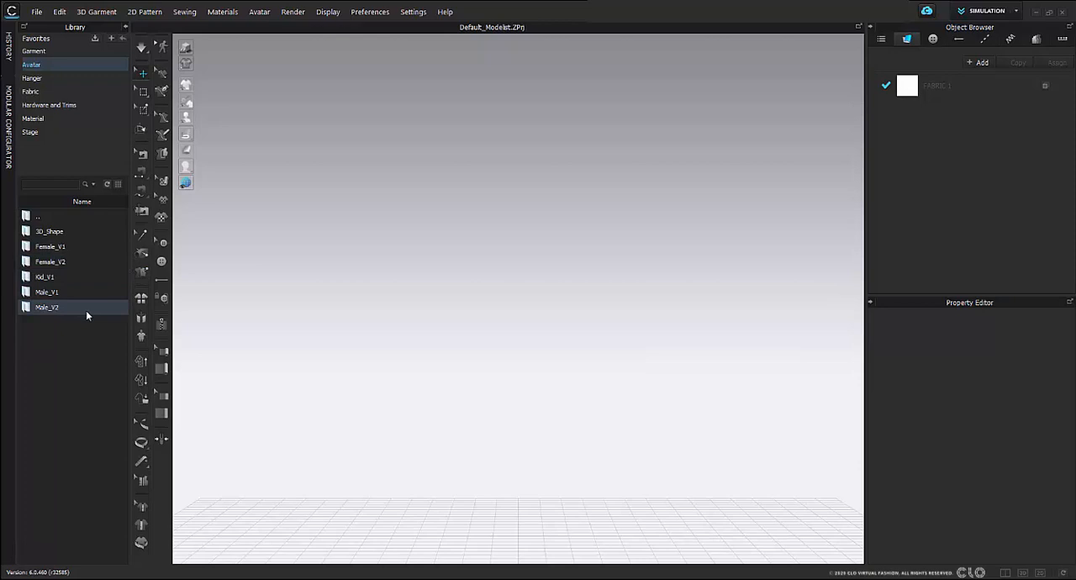
click(51, 245)
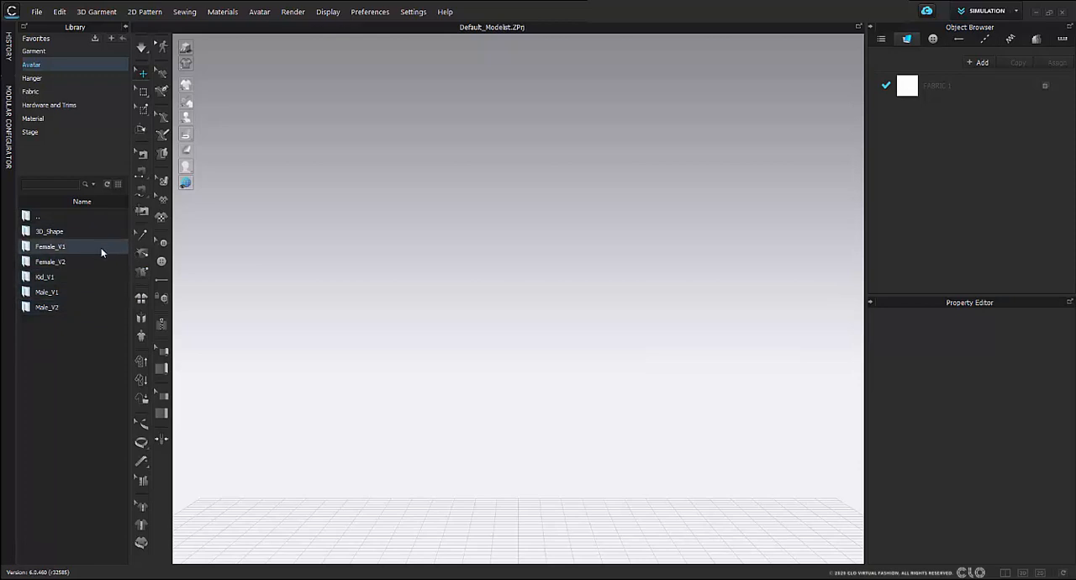
click(47, 291)
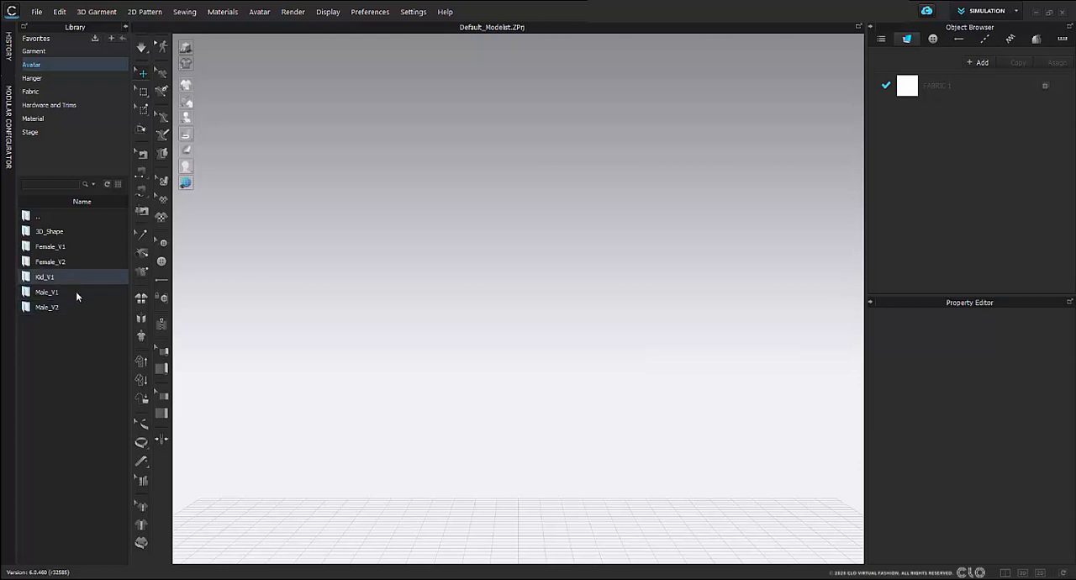
click(50, 263)
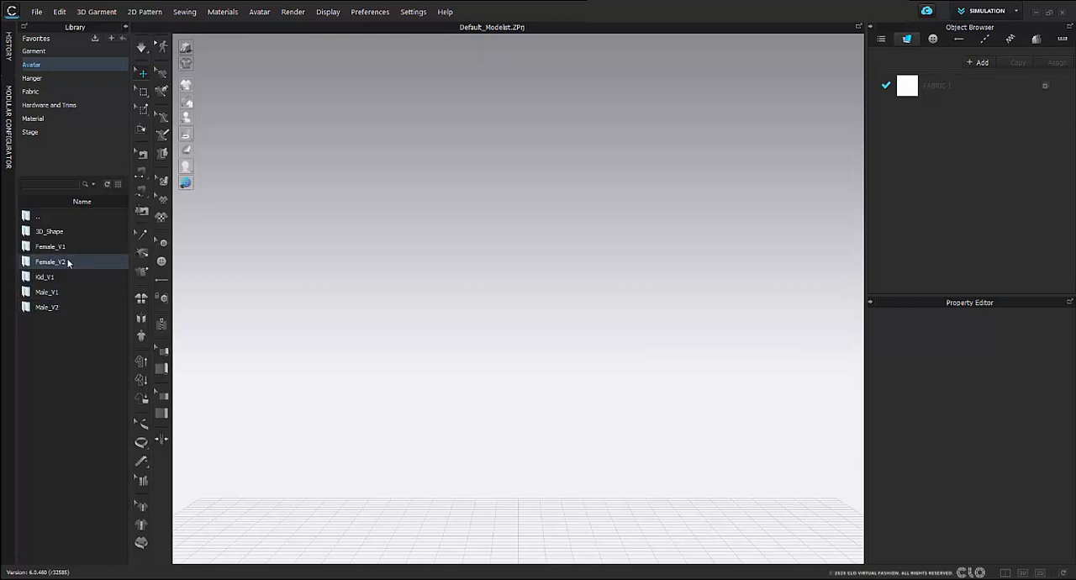
double_click(51, 263)
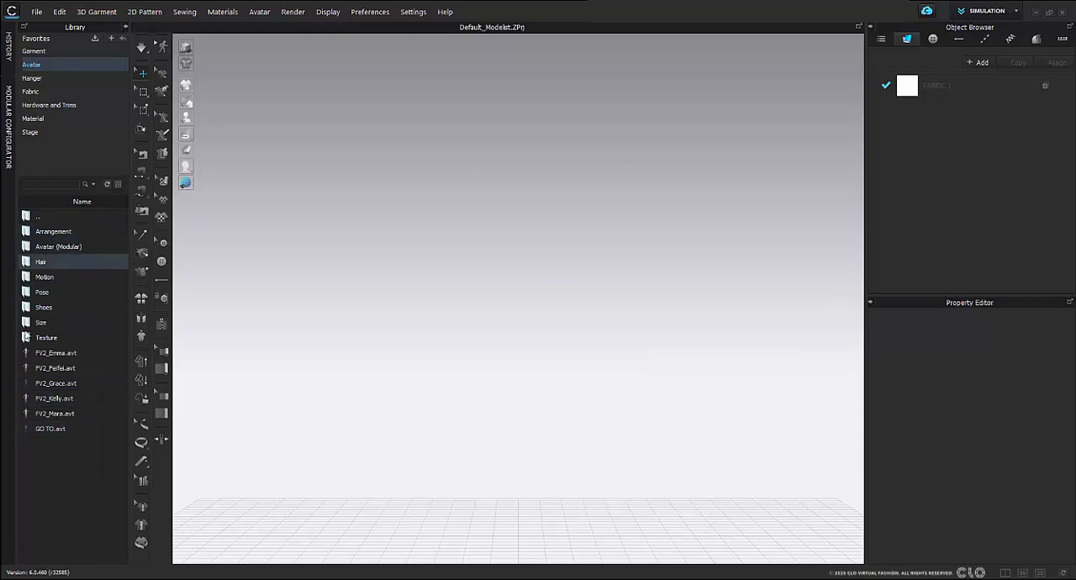
Load the Fifi .avt avatar from Female_V2 into the 3D scene
click(54, 413)
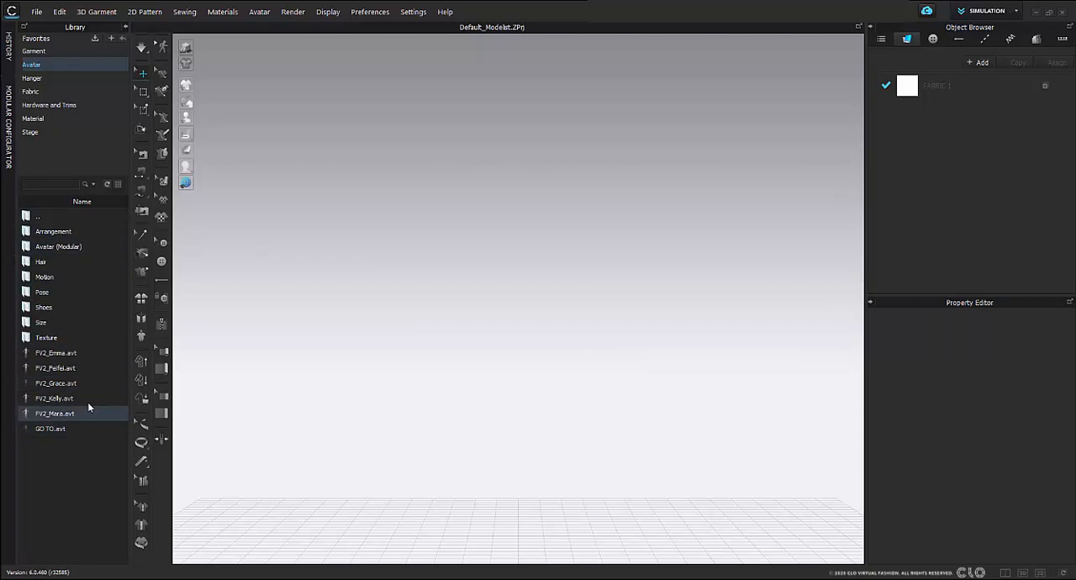
double_click(56, 368)
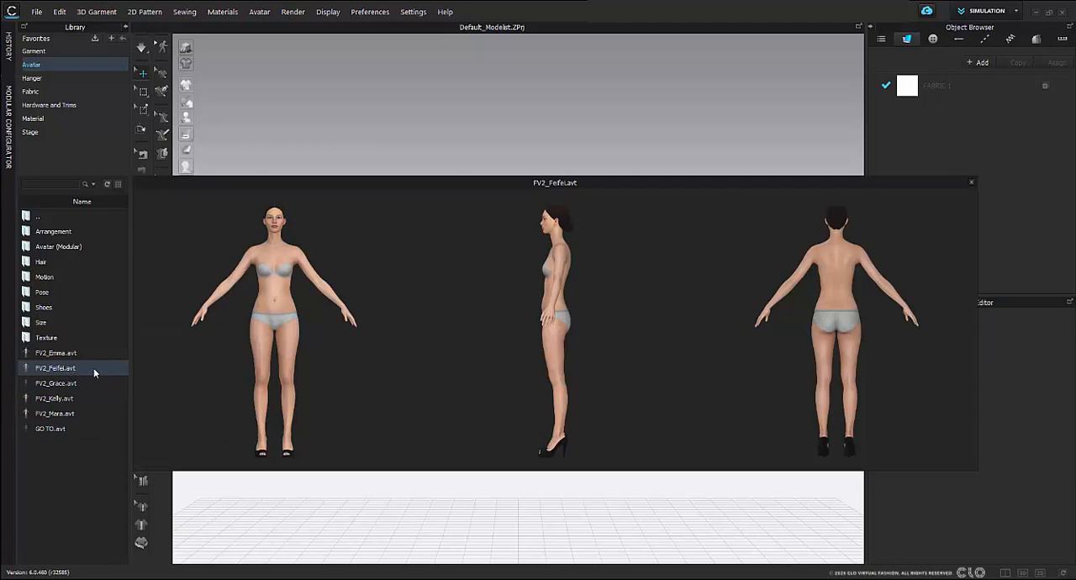
double_click(56, 367)
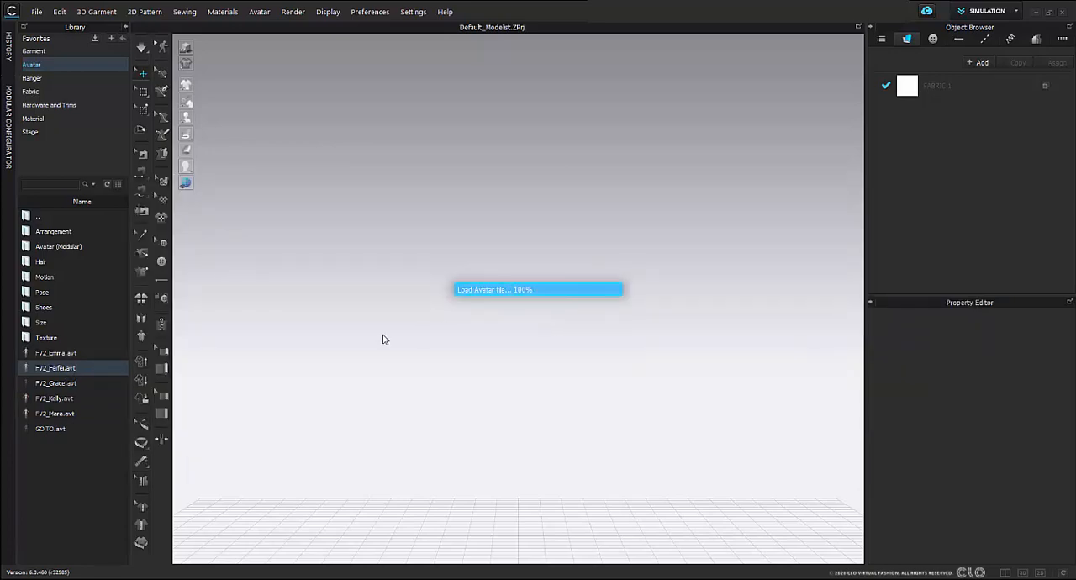
Enter the Size folder to list the avatar size presets
double_click(54, 366)
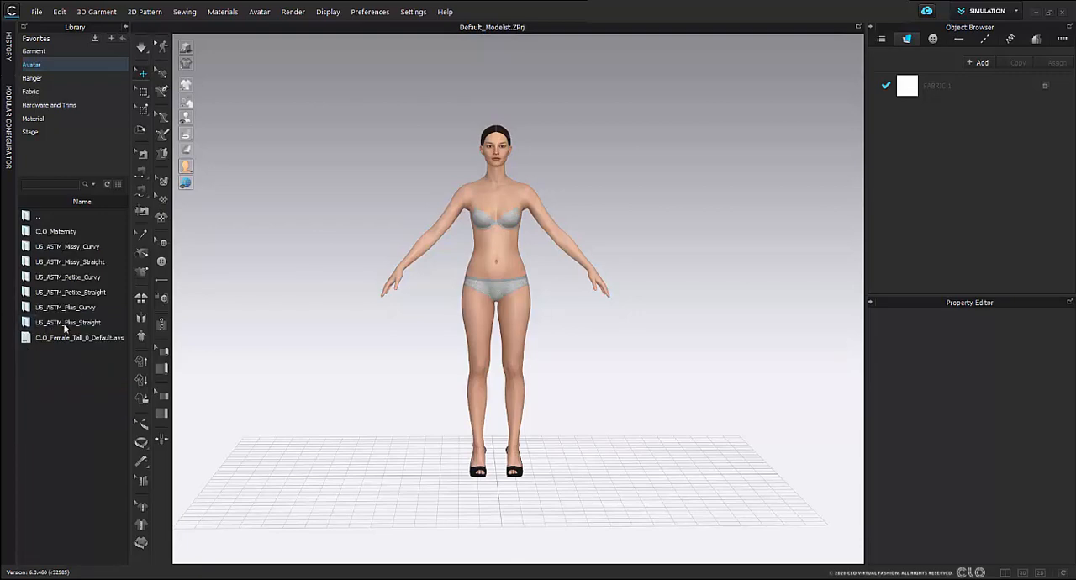
Browse the US_ASTM Plus size preset entries in the Size folder
click(55, 232)
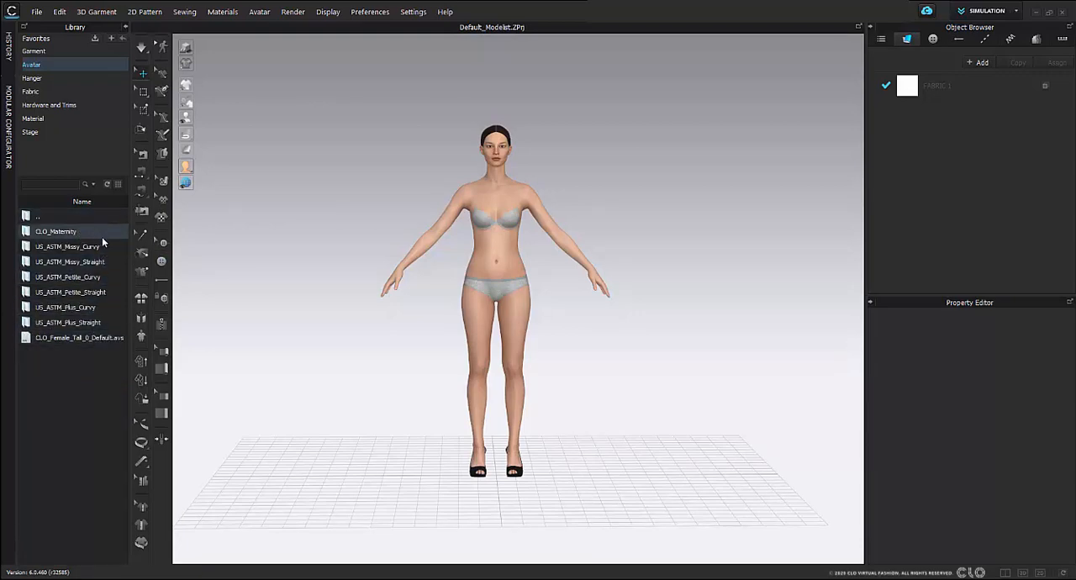
click(67, 246)
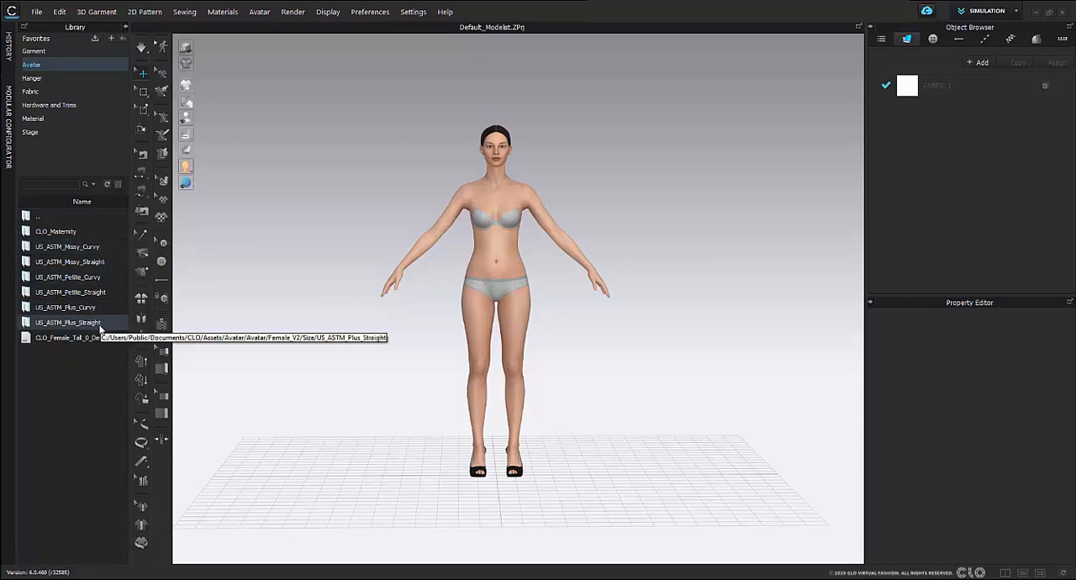
mouse_move(71, 262)
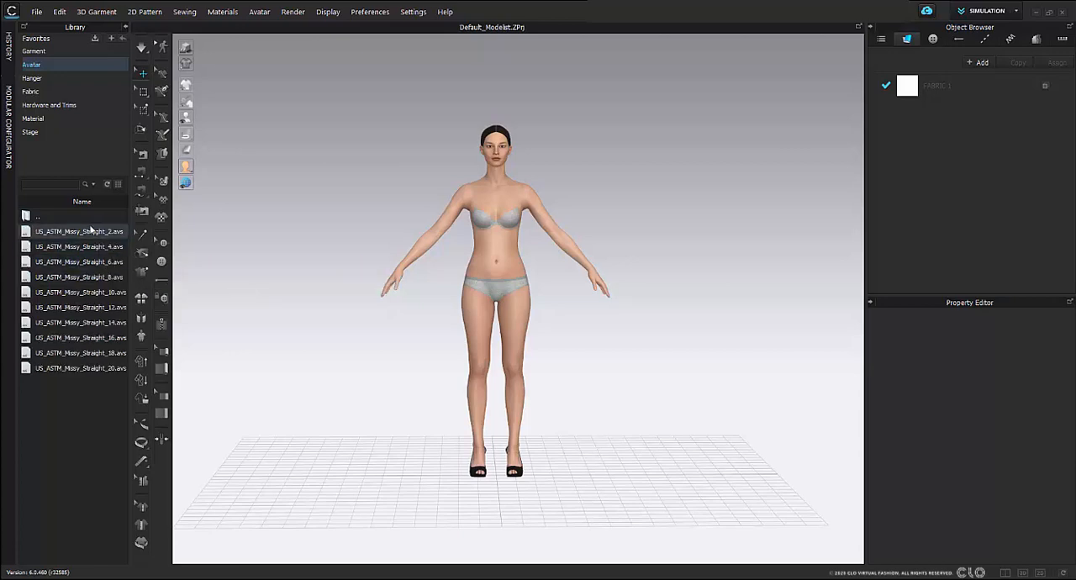
mouse_move(61, 237)
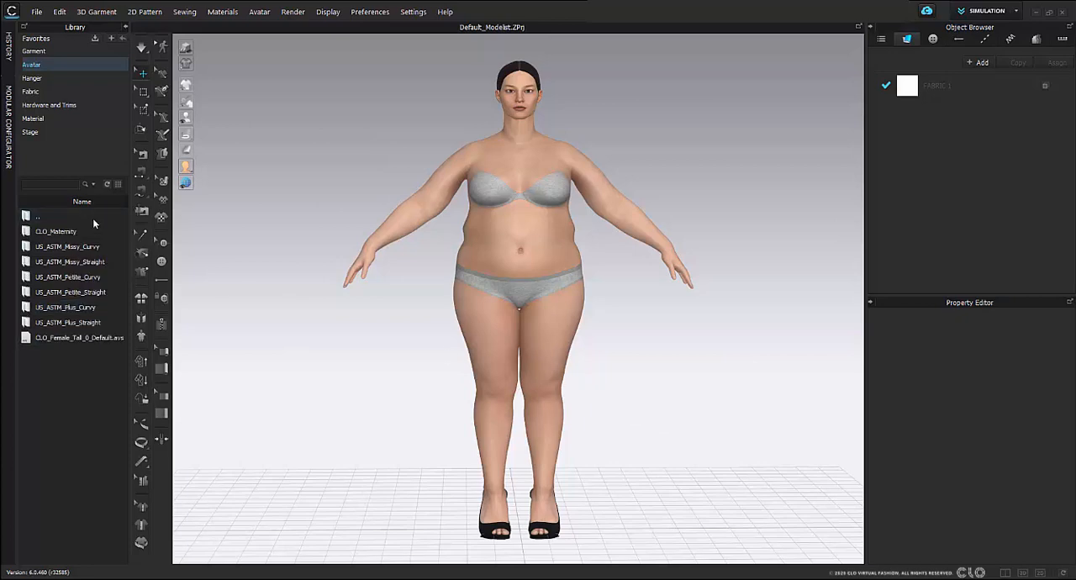
Apply a US_ASTM_Petite_Curvy size preset to Fifi, then return to the Size folder list
click(69, 275)
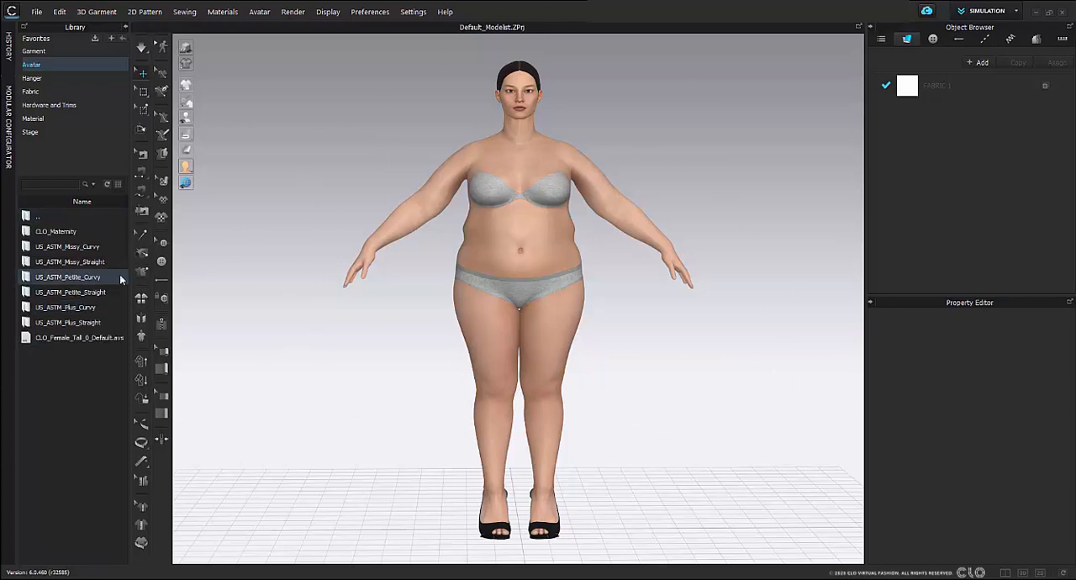
double_click(67, 276)
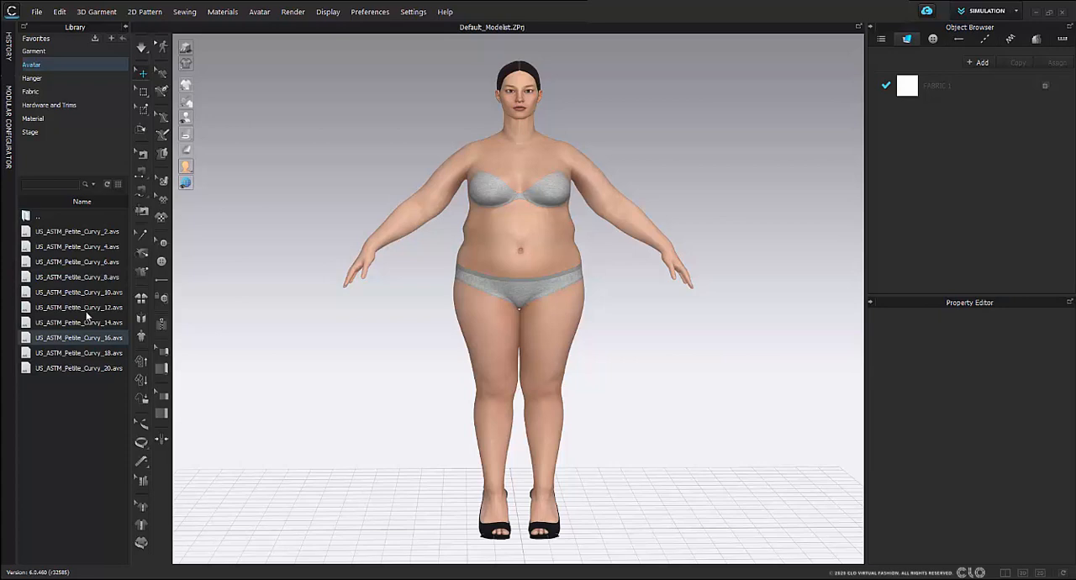
double_click(77, 306)
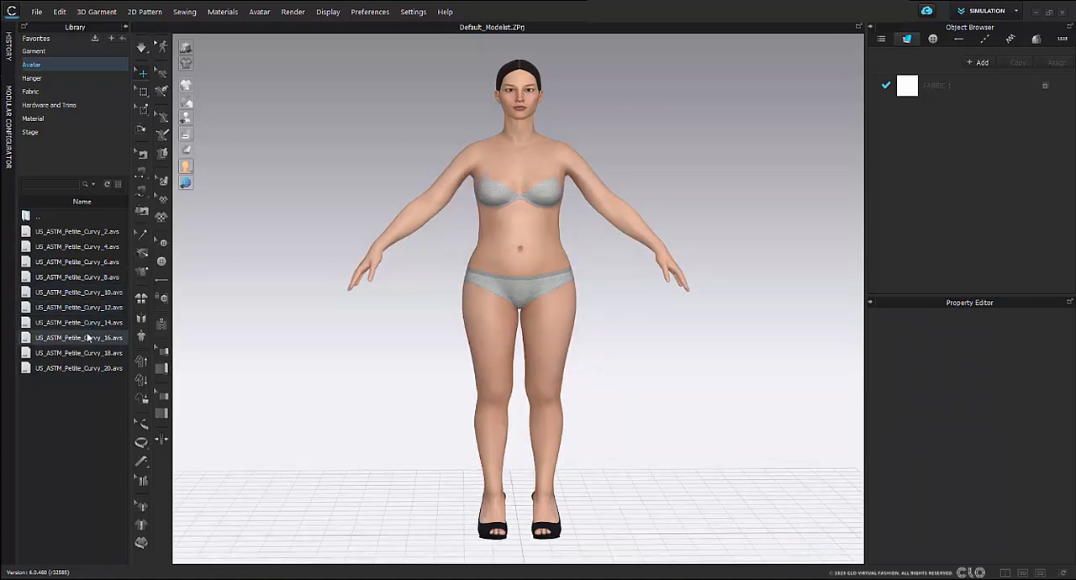
double_click(78, 262)
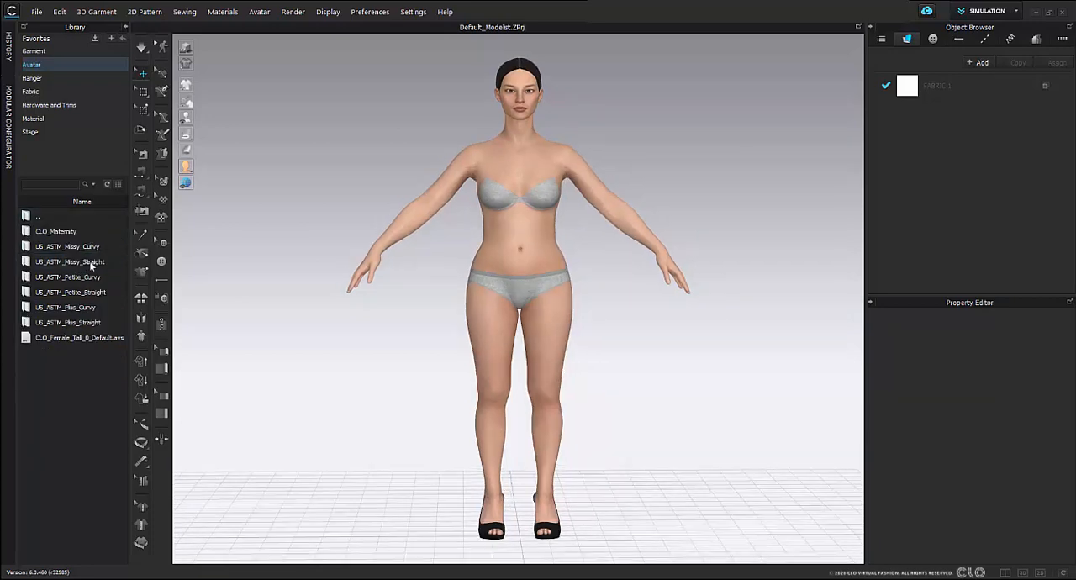
click(78, 338)
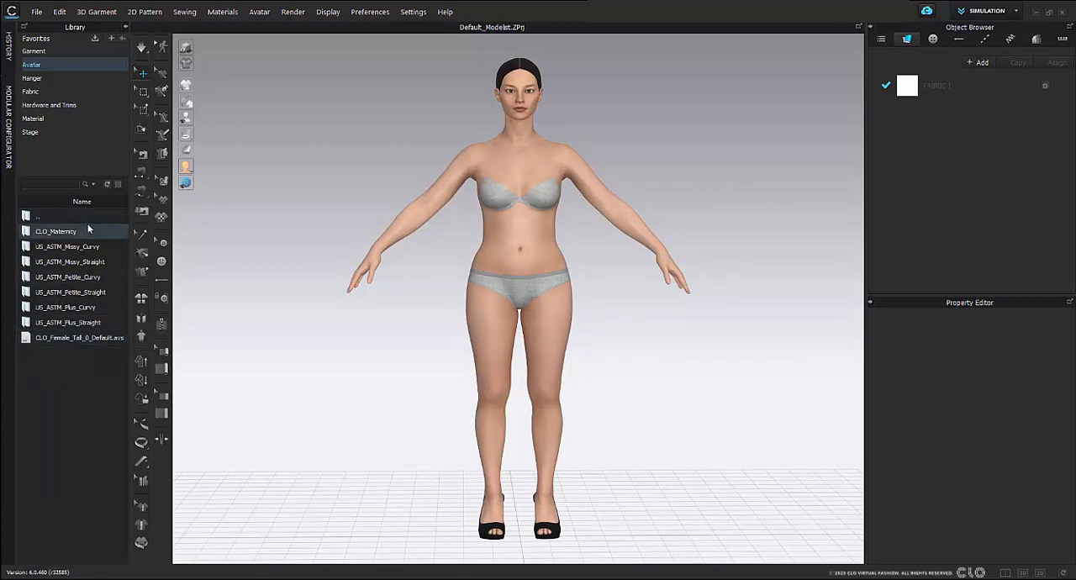
click(79, 338)
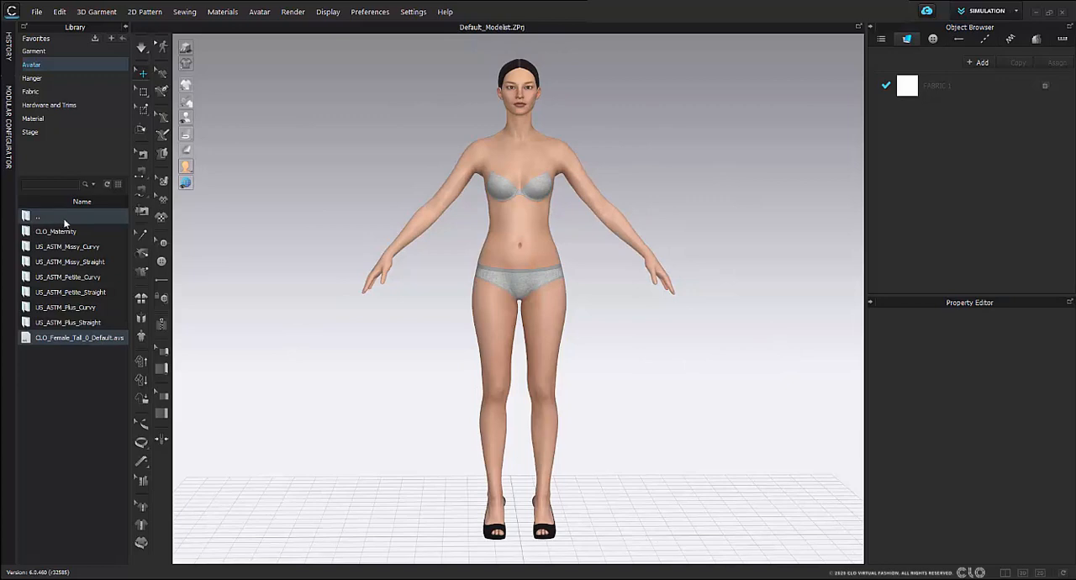
Navigate the library back up to the root list of avatar folders
double_click(37, 215)
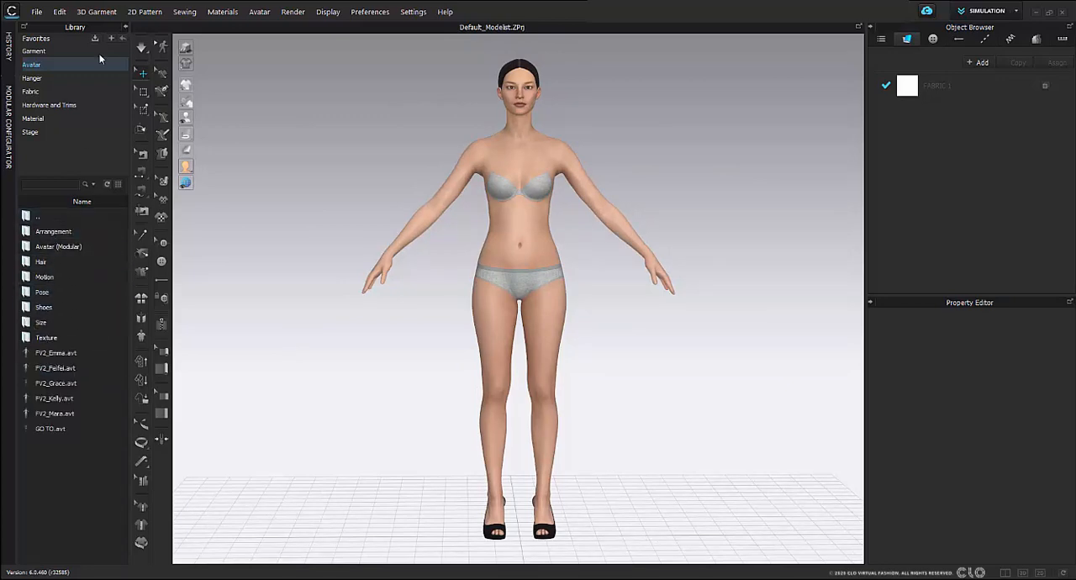
click(37, 215)
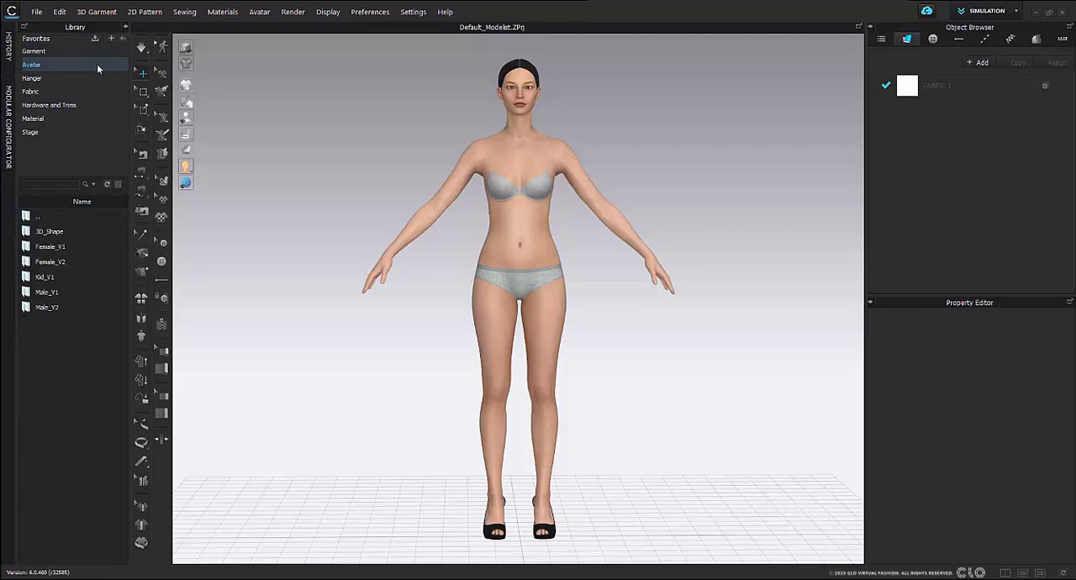
Go into Female_V2 > Pose to list the saved .pos pose files
click(50, 262)
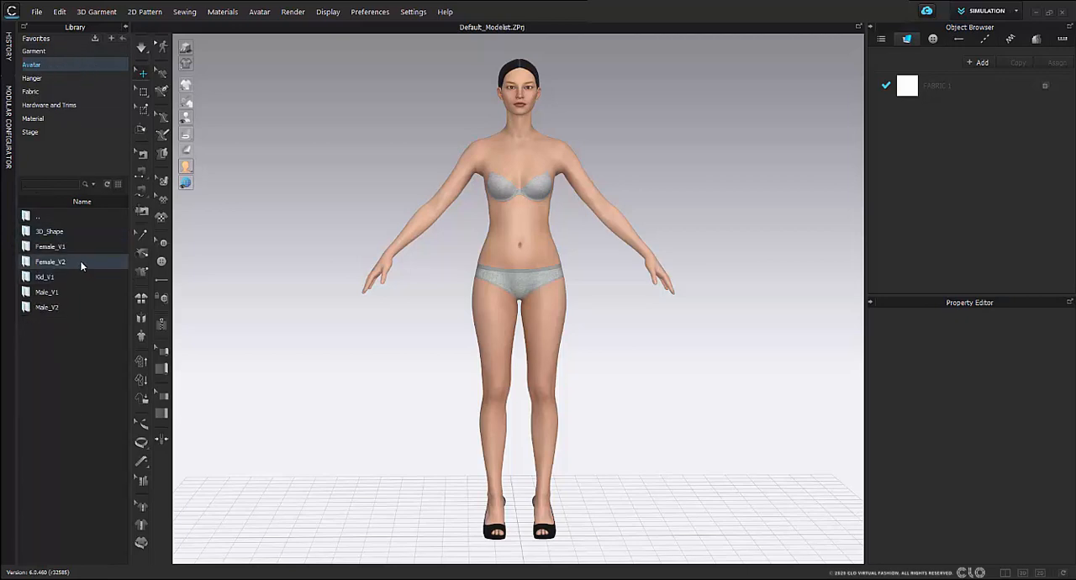
double_click(50, 263)
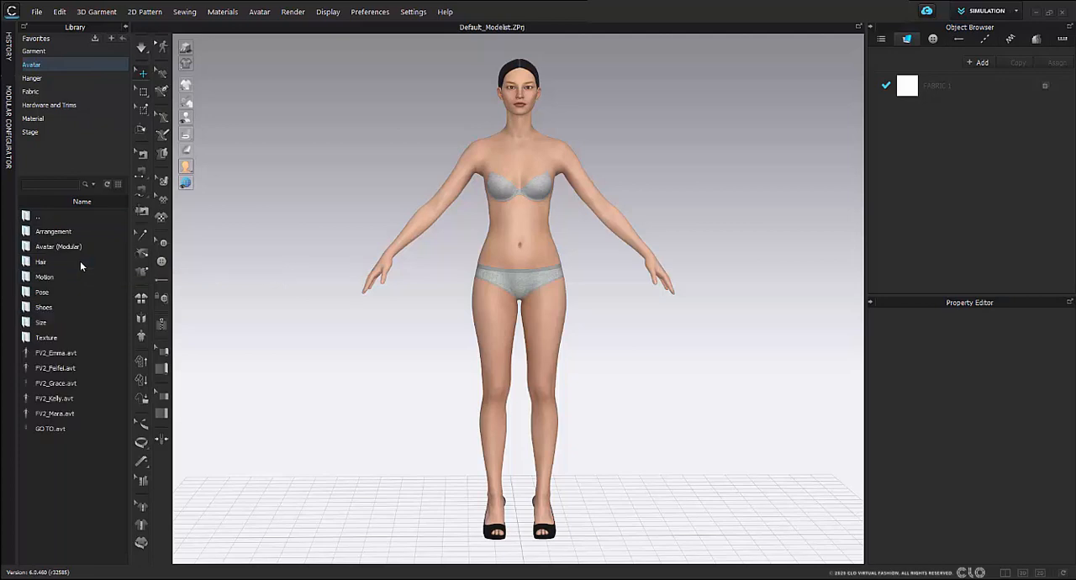
click(42, 291)
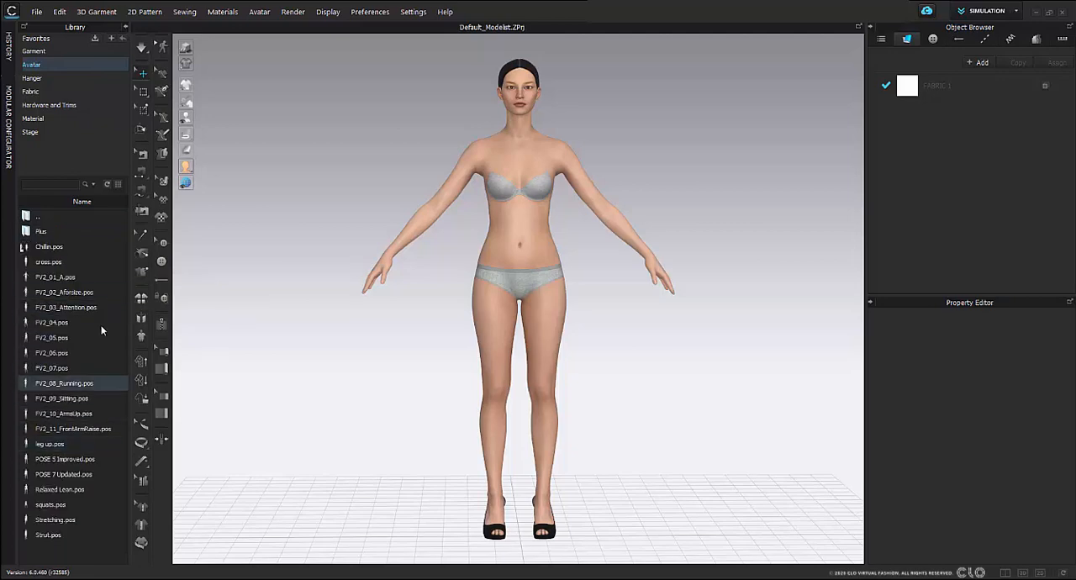
Browse the Chillin, FV2_04, FV2_05 poses and select FV2_07.pos
click(47, 245)
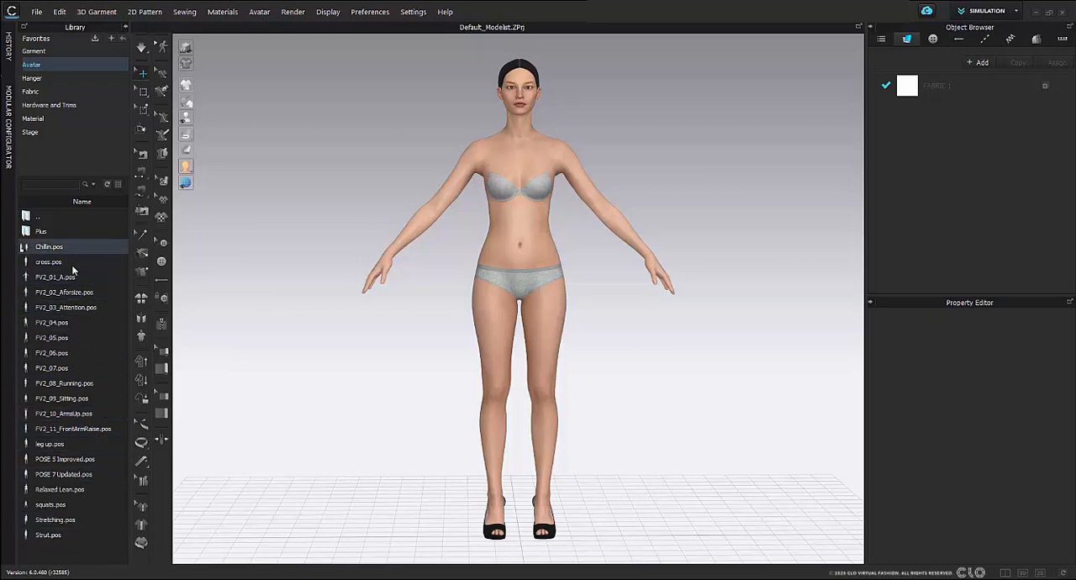
click(41, 232)
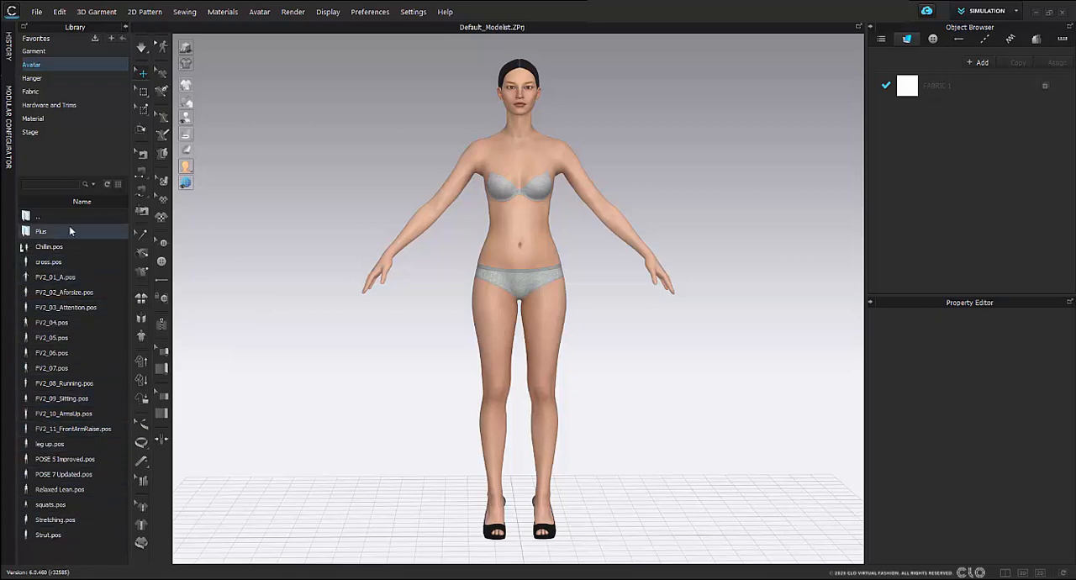
click(52, 323)
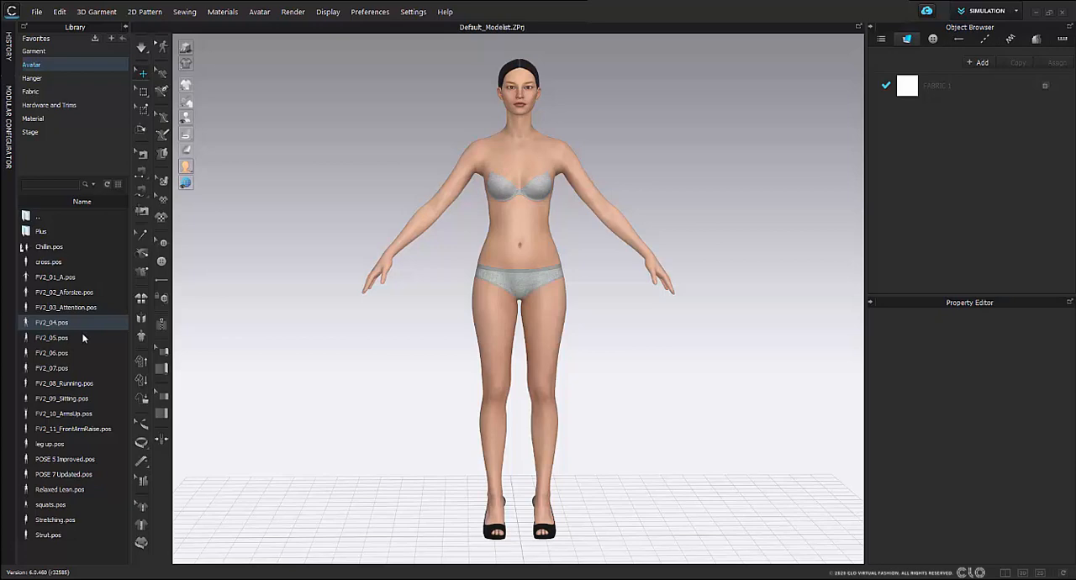
click(52, 338)
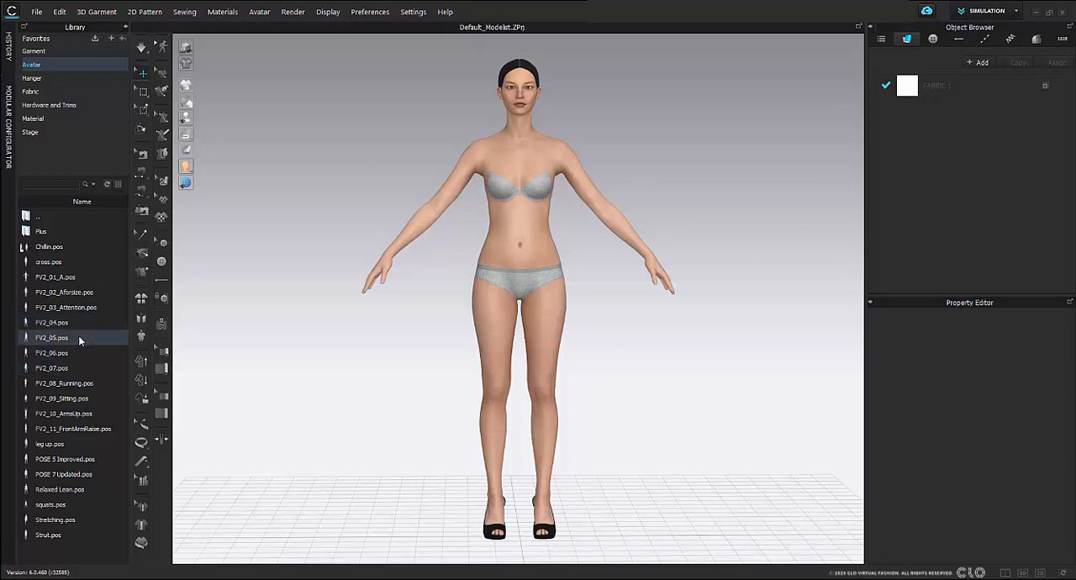
click(53, 368)
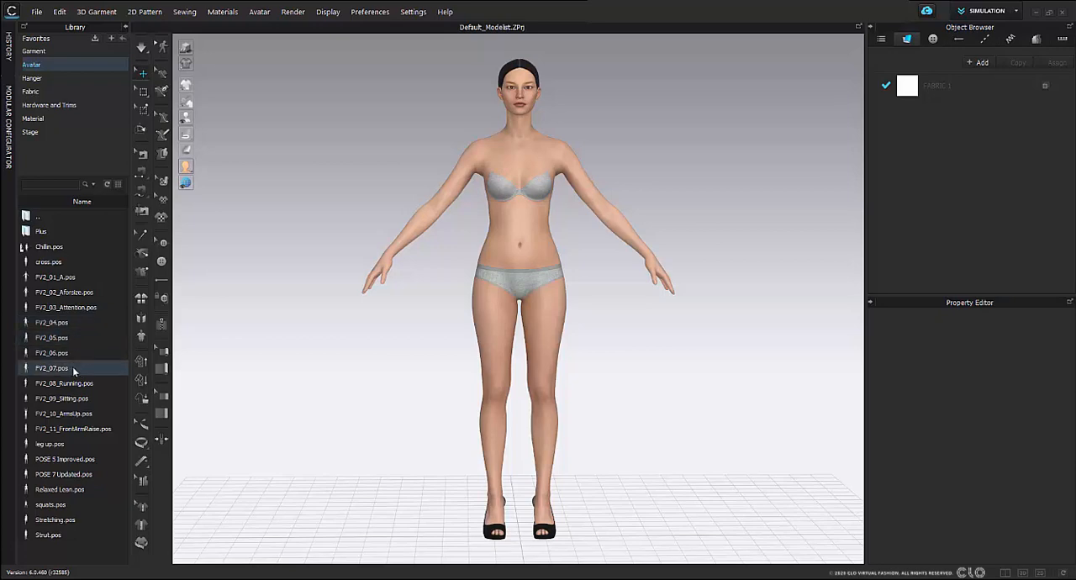
Apply FV2_07.pos with Pose Only (Maintain Avatar Size) so Fifi keeps her size
double_click(52, 367)
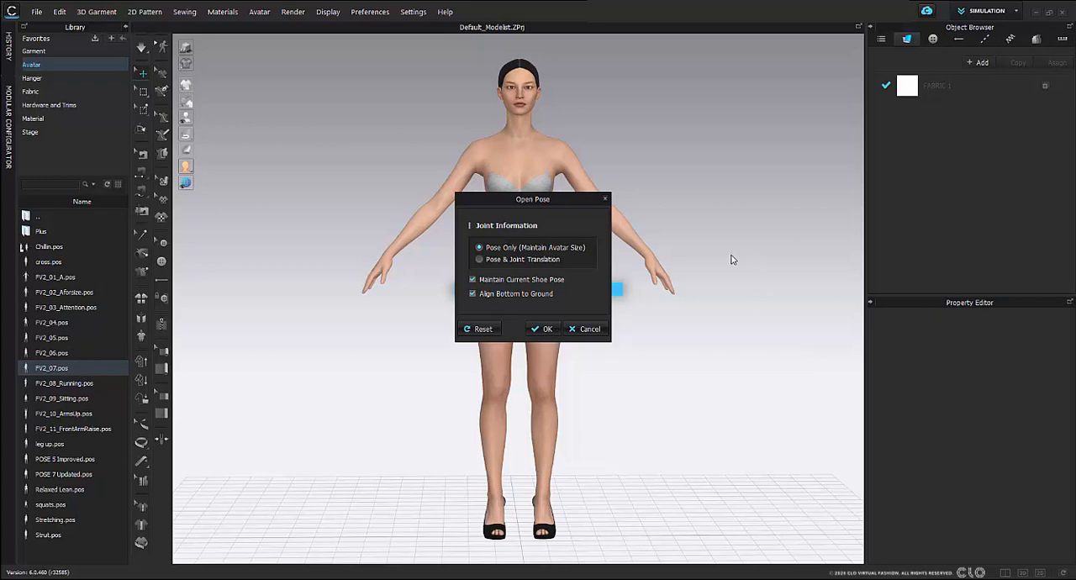
mouse_move(579, 326)
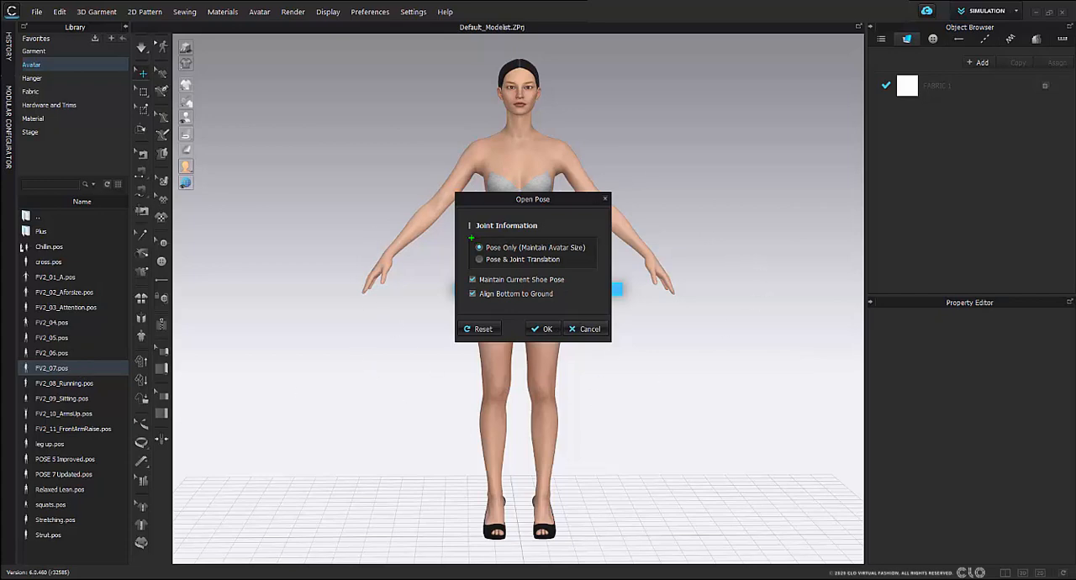
click(479, 247)
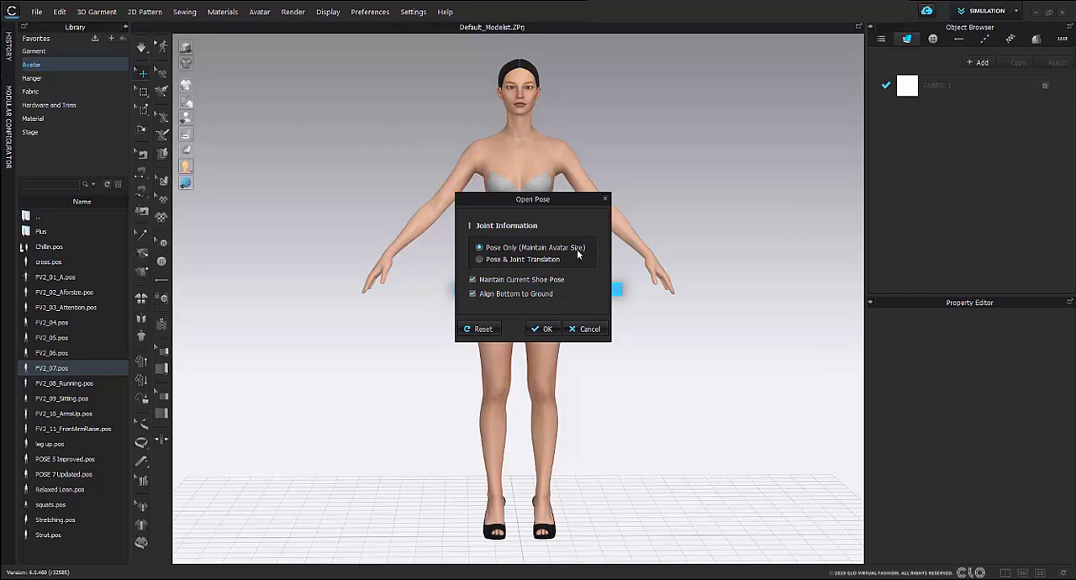
click(543, 329)
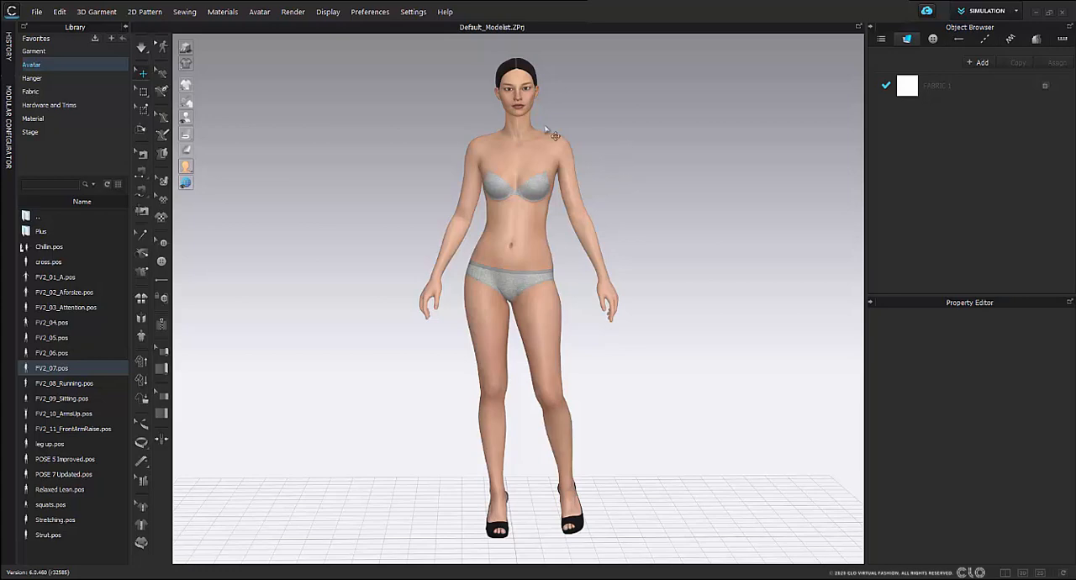
mouse_move(304, 160)
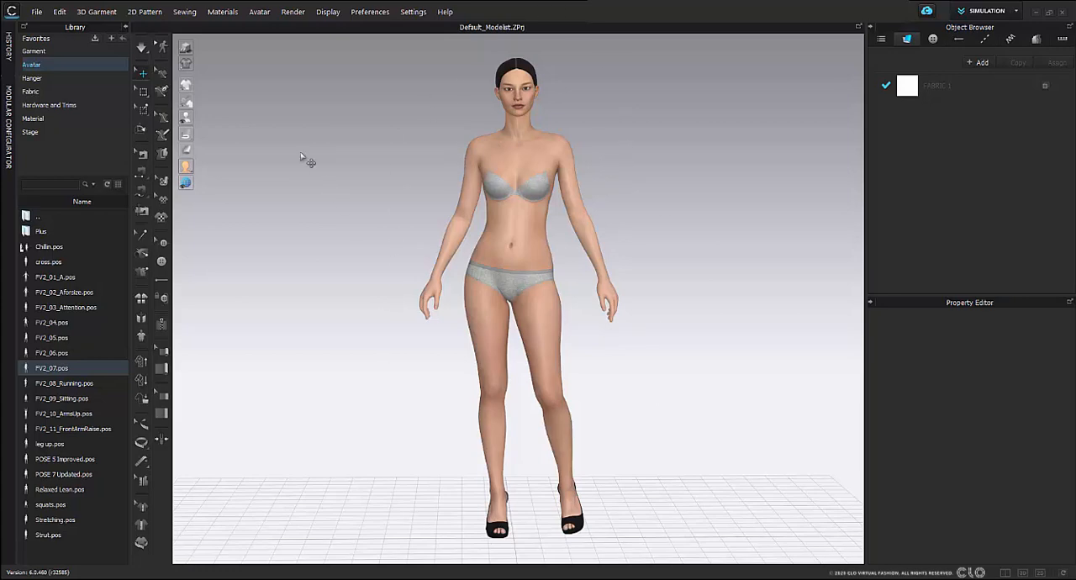
click(185, 118)
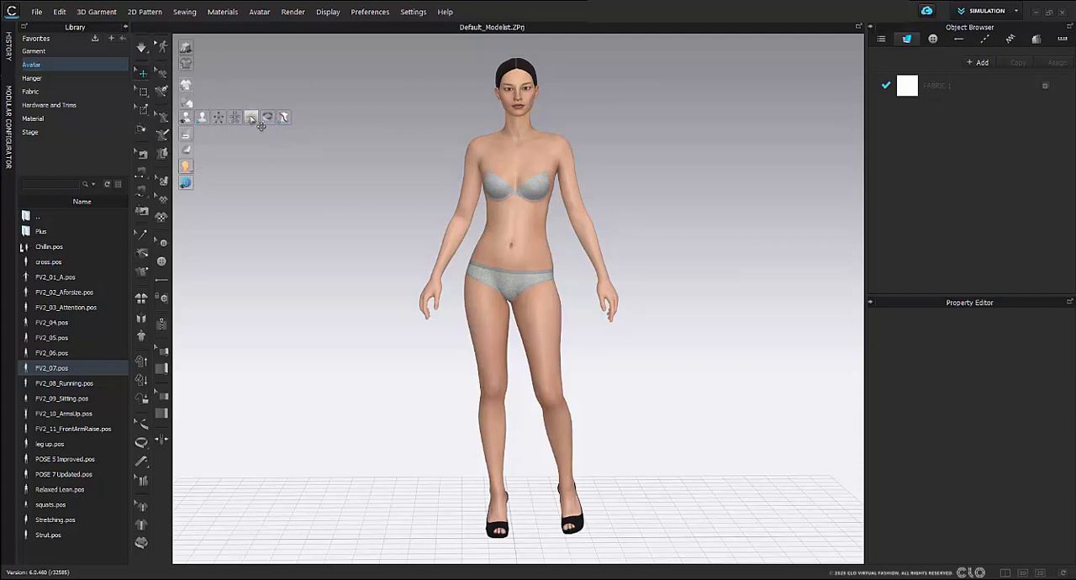
Turn on Show X-Ray Joints and pick a joint mode for manual pose editing
click(252, 118)
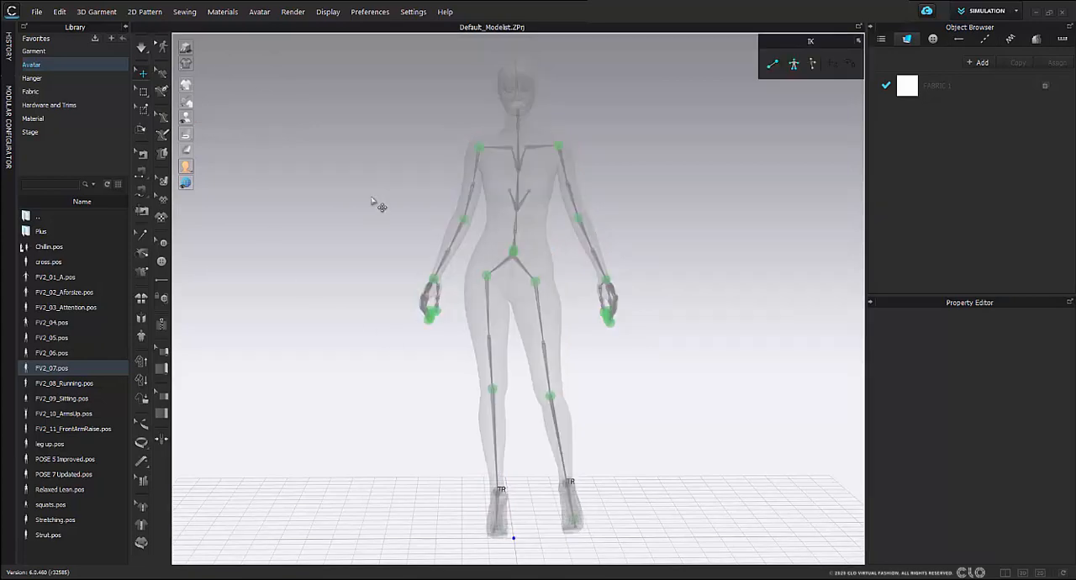
mouse_move(471, 228)
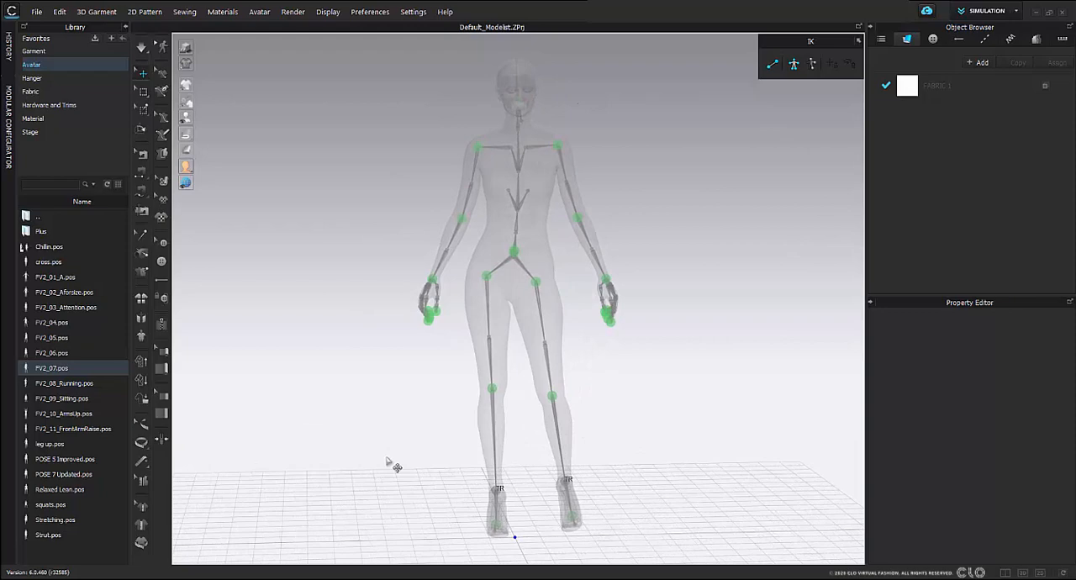
mouse_move(575, 155)
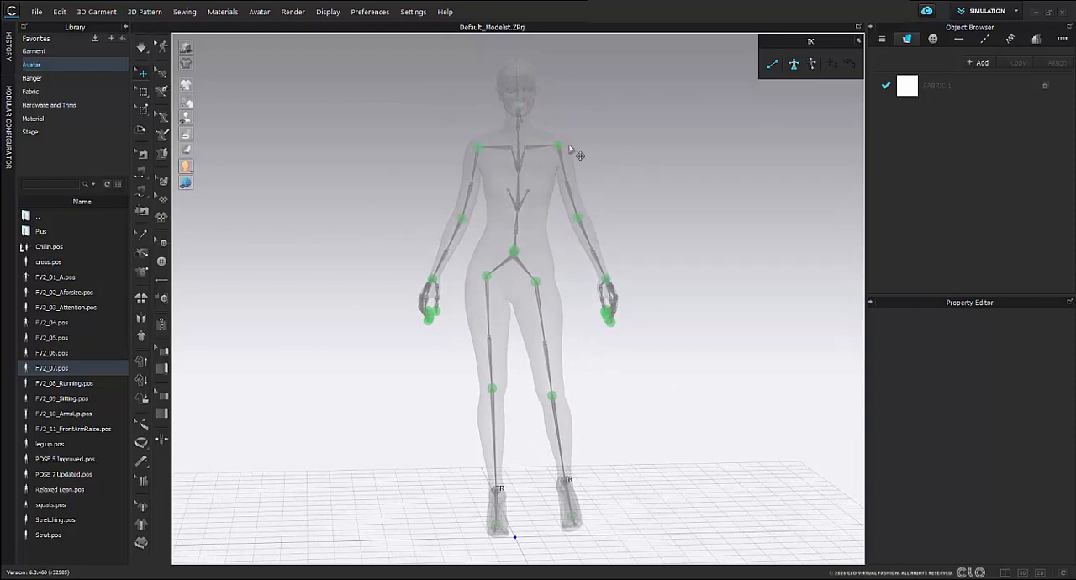
mouse_move(713, 175)
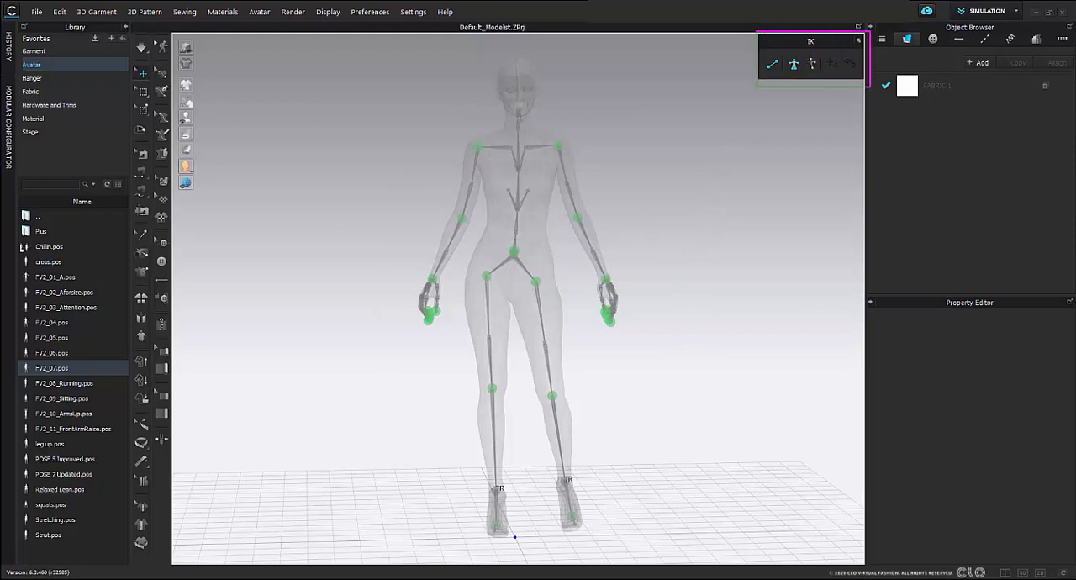
click(770, 64)
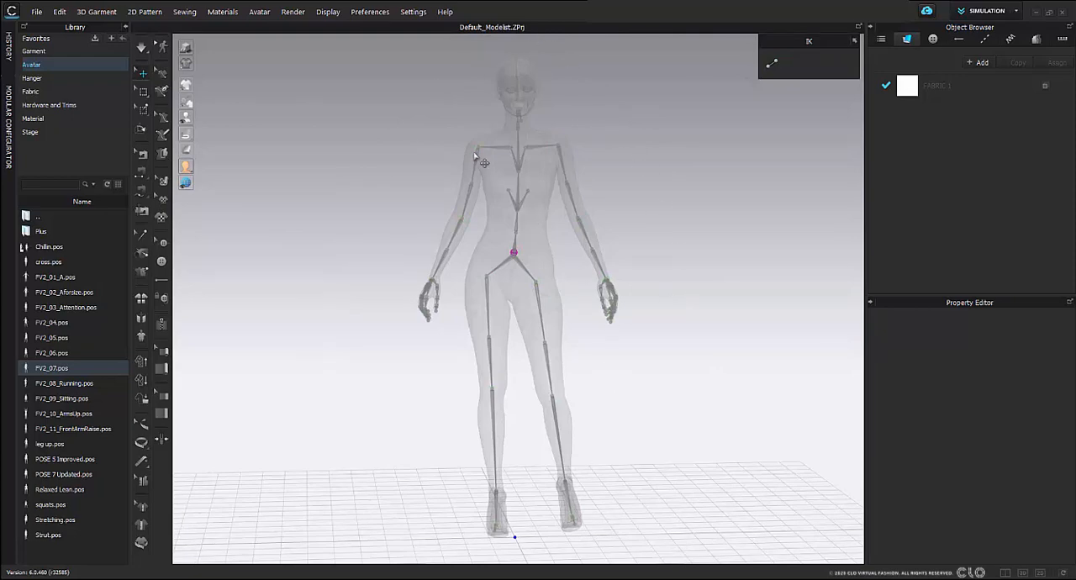
mouse_move(491, 188)
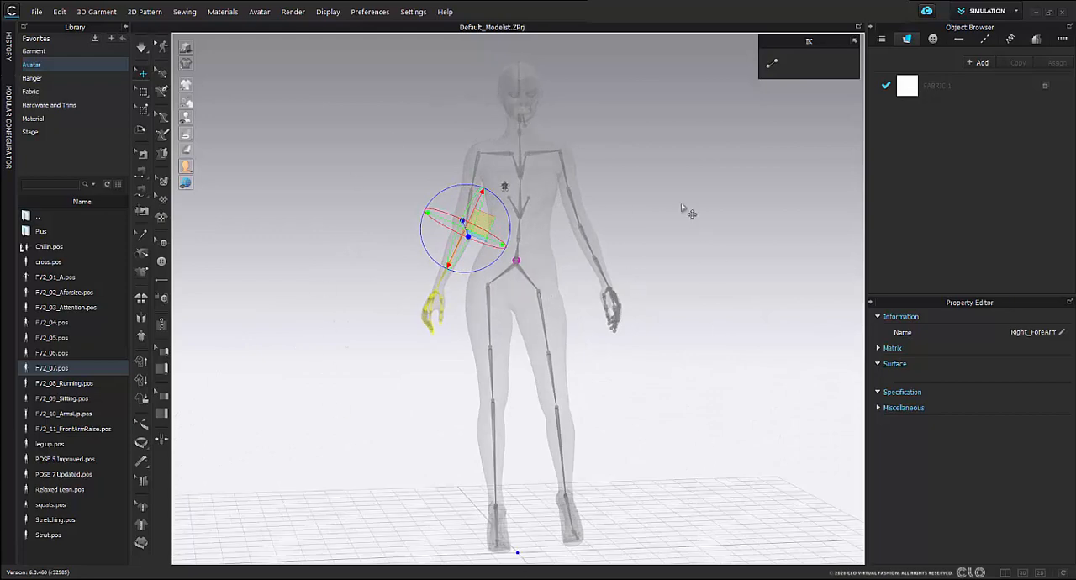
Rotate the Right_ForeArm joint with the gizmo ring to reposition the arm
drag(690, 211, 525, 294)
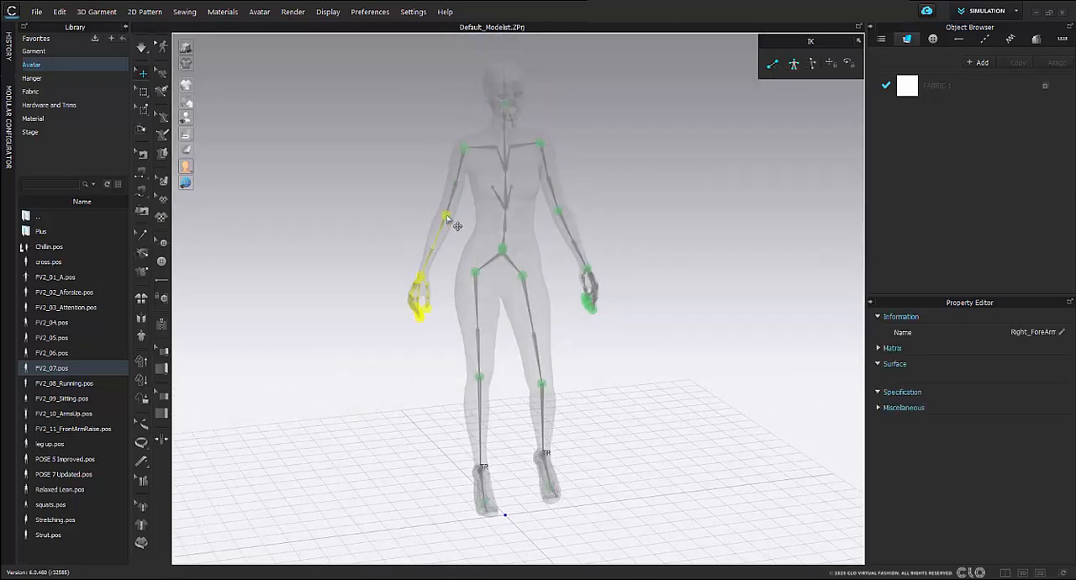
Reselect the Right_ForeArm joint to refine its bend with the rotation handles
click(445, 217)
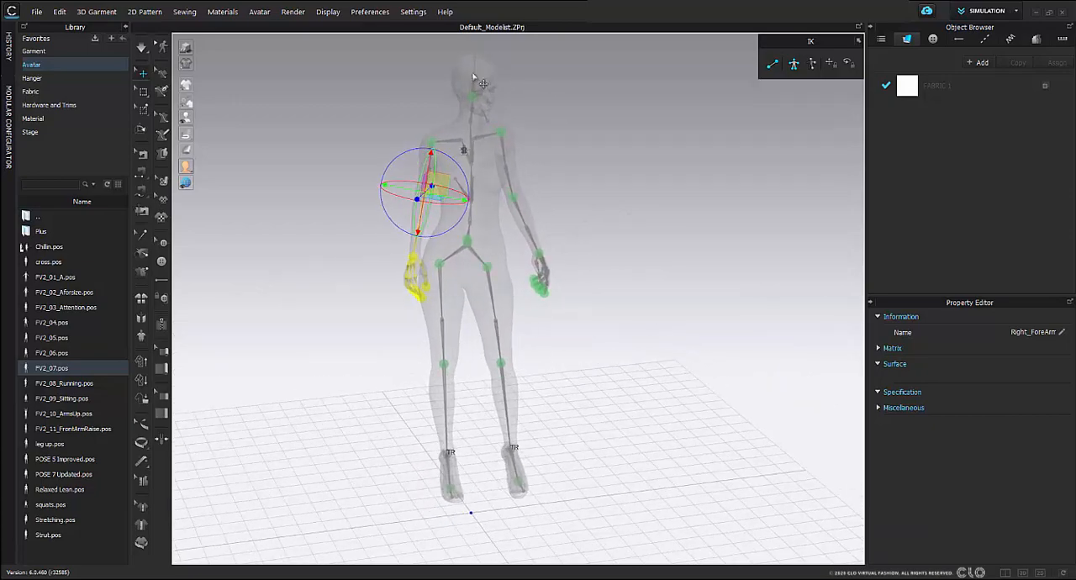
mouse_move(463, 488)
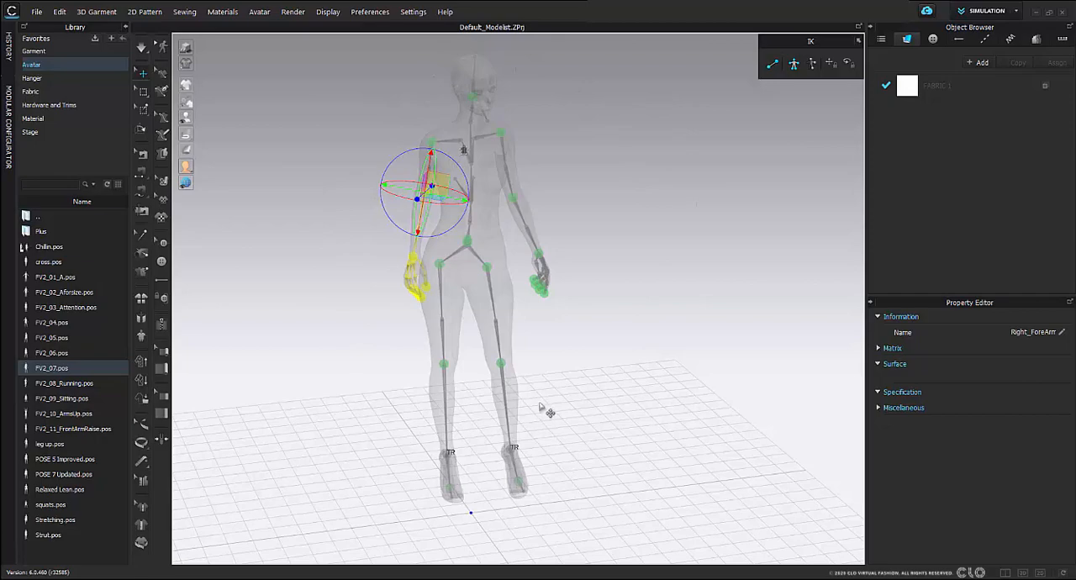
mouse_move(541, 233)
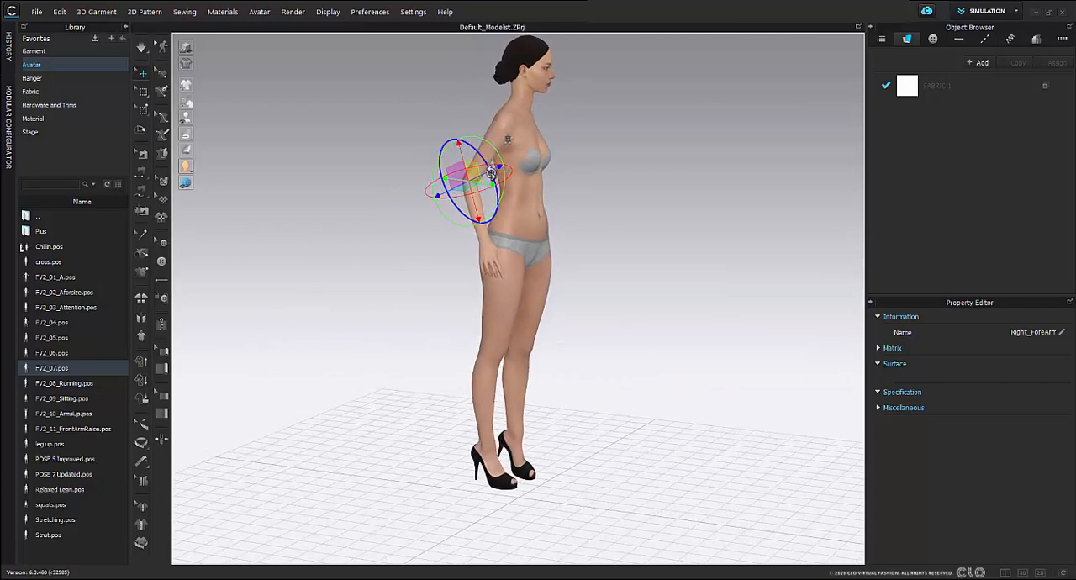
Rotate the Left_ForeArm joint gizmo so the left forearm bends upward at the elbow
drag(484, 171, 462, 185)
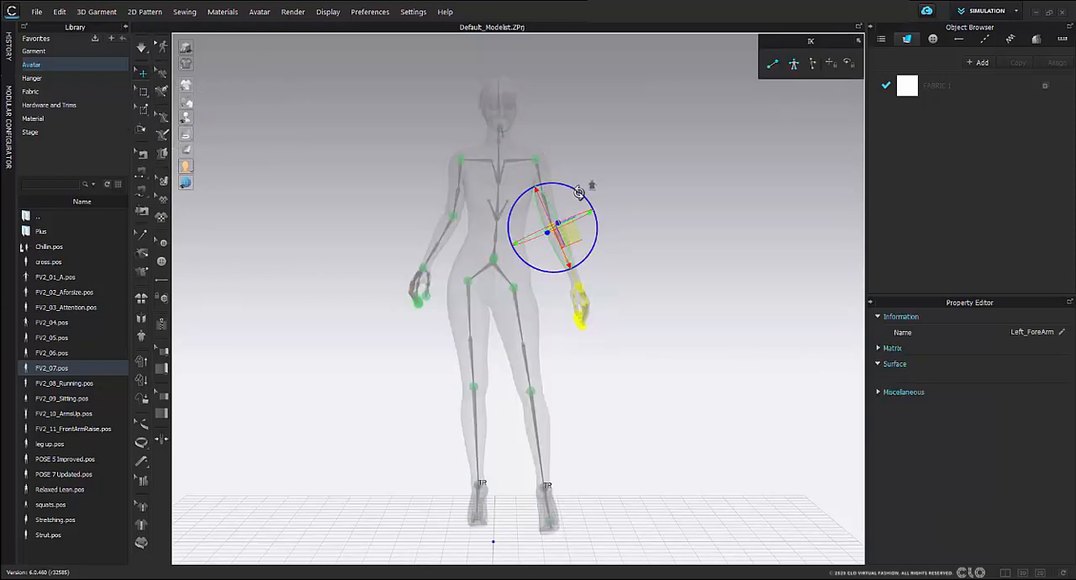
drag(578, 193, 597, 232)
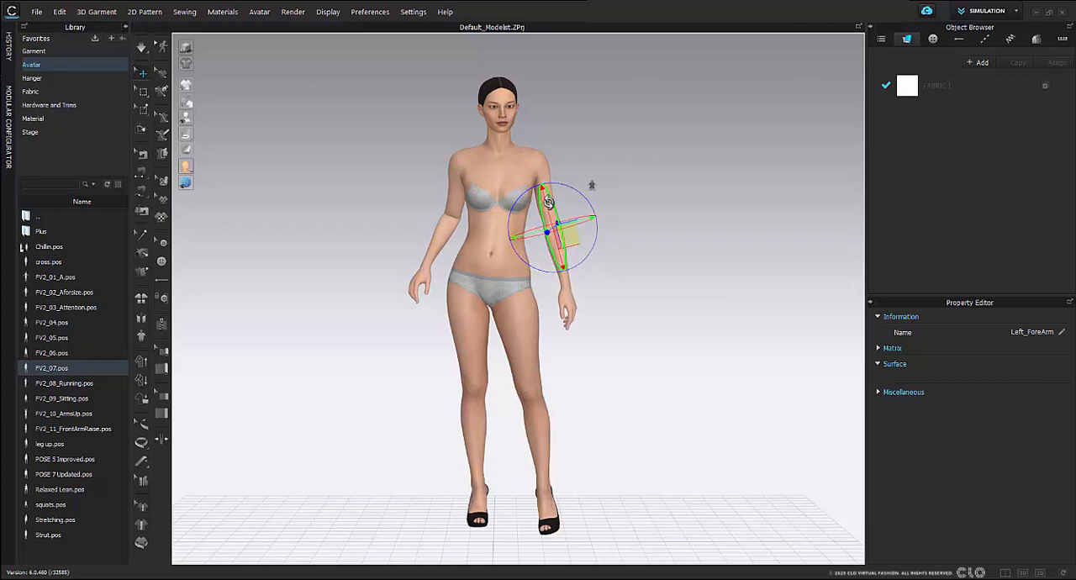
drag(548, 199, 580, 219)
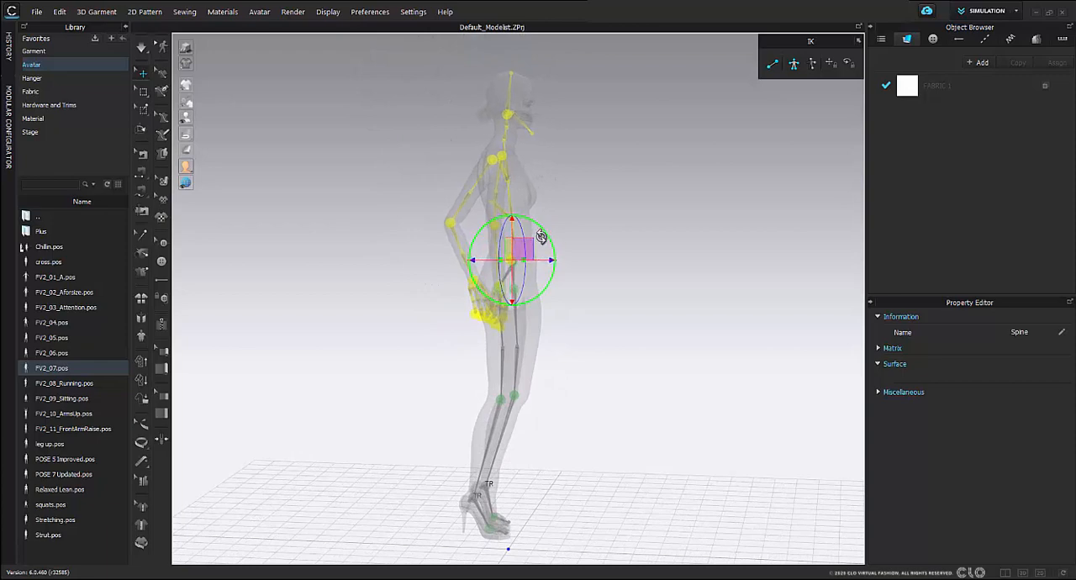
Rotate the Right_thigh, Right_ankle and Right_shin joints into a walking stance, then leave the skeleton view
click(504, 395)
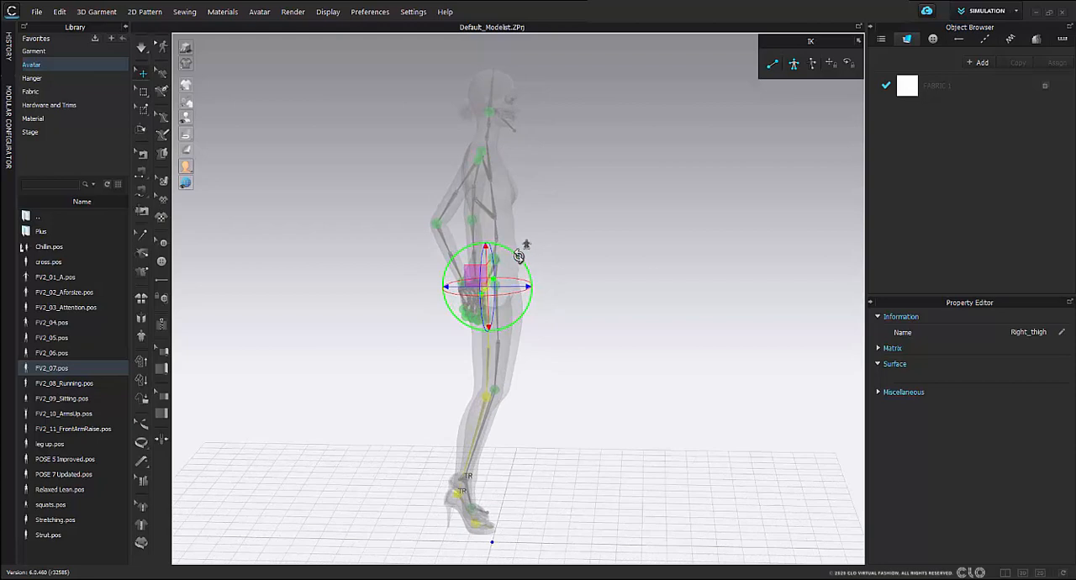
drag(487, 285, 463, 491)
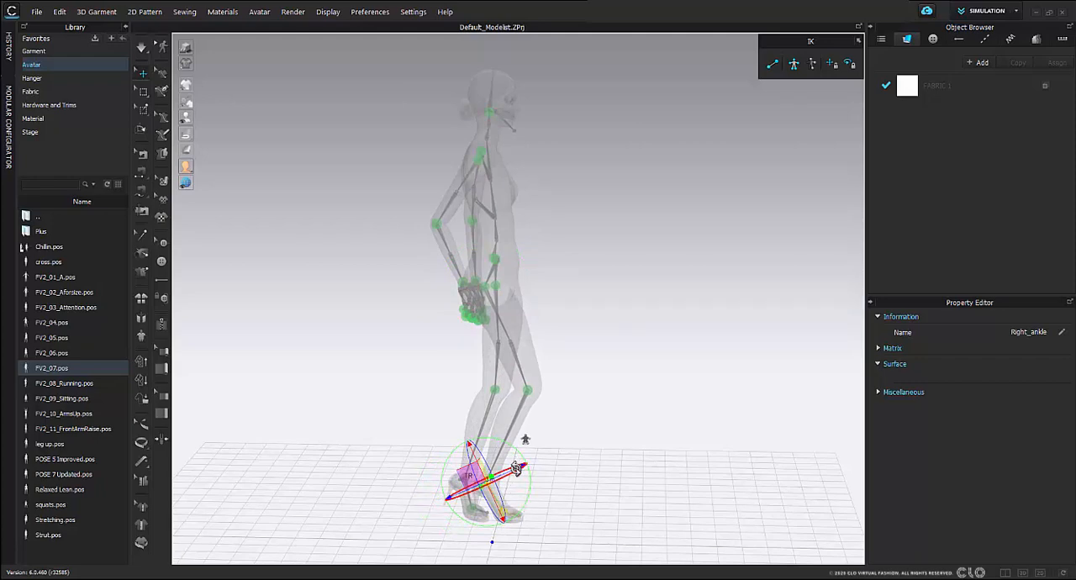
drag(518, 467, 524, 445)
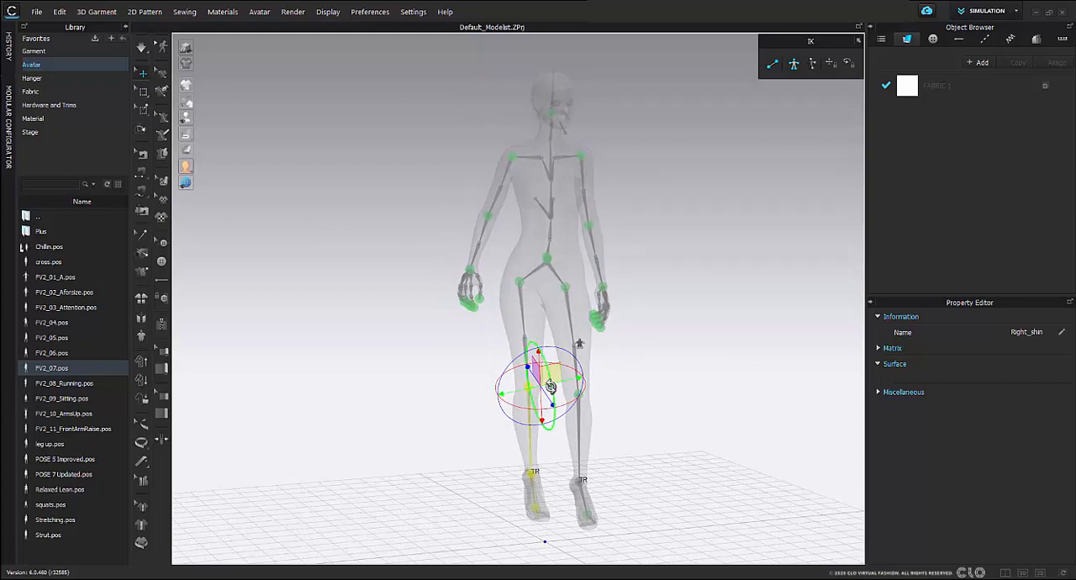
drag(552, 387, 575, 402)
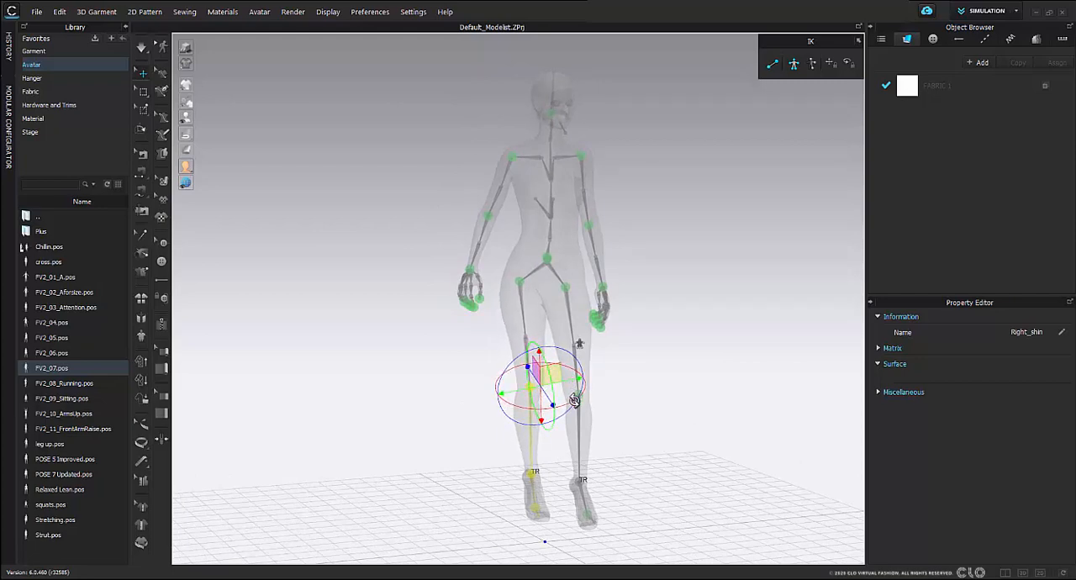
drag(575, 402, 537, 427)
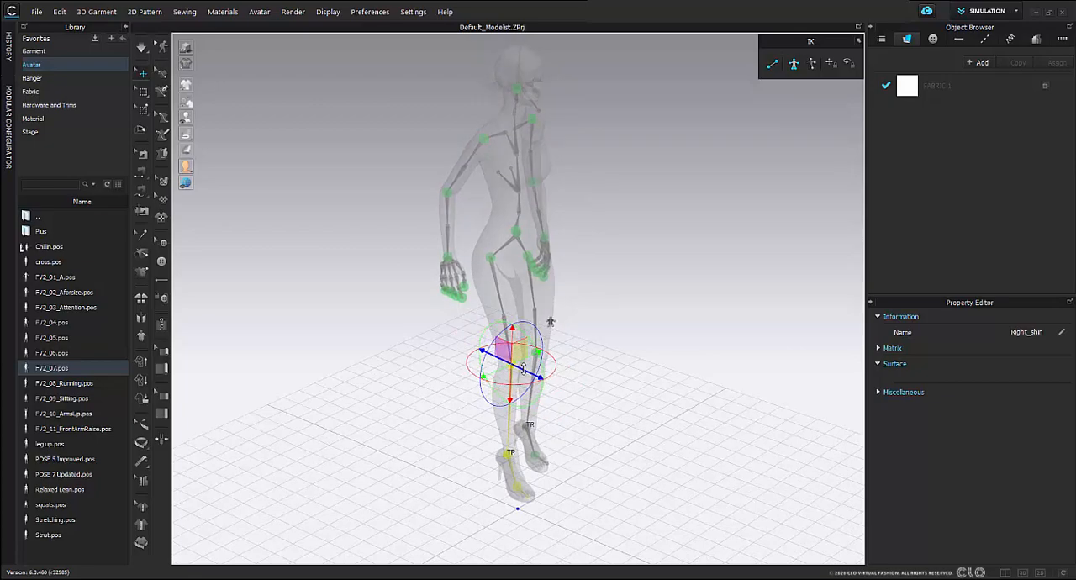
click(518, 491)
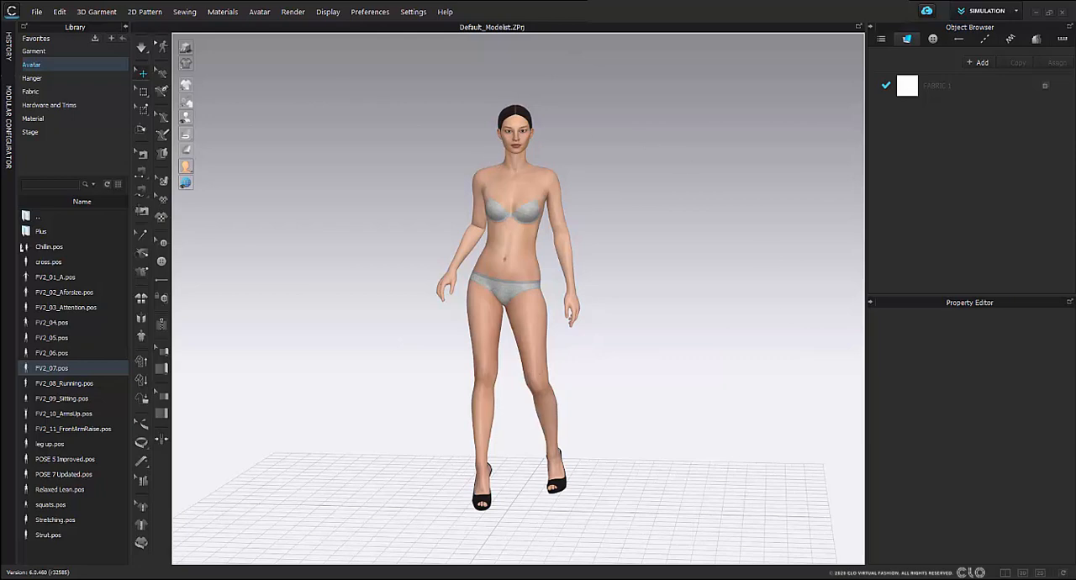
Save the custom pose as a pose file named TEST
click(37, 12)
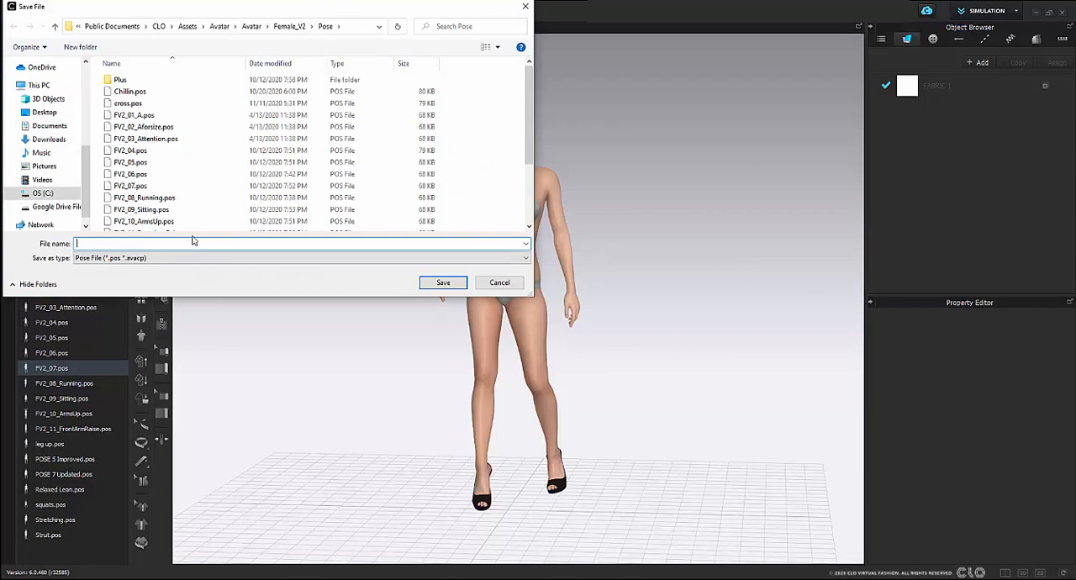
text(TEST)
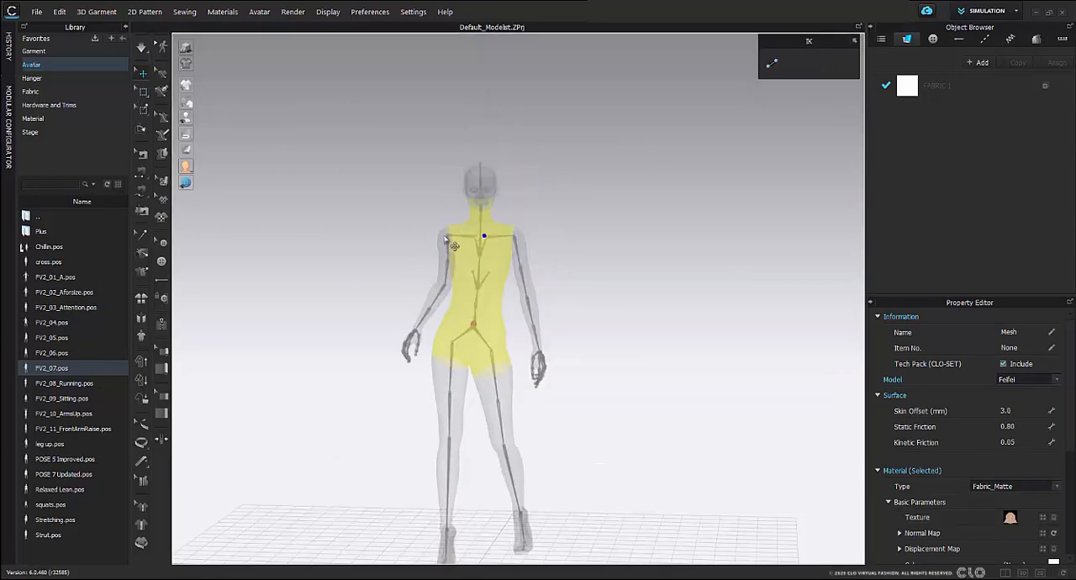
click(451, 235)
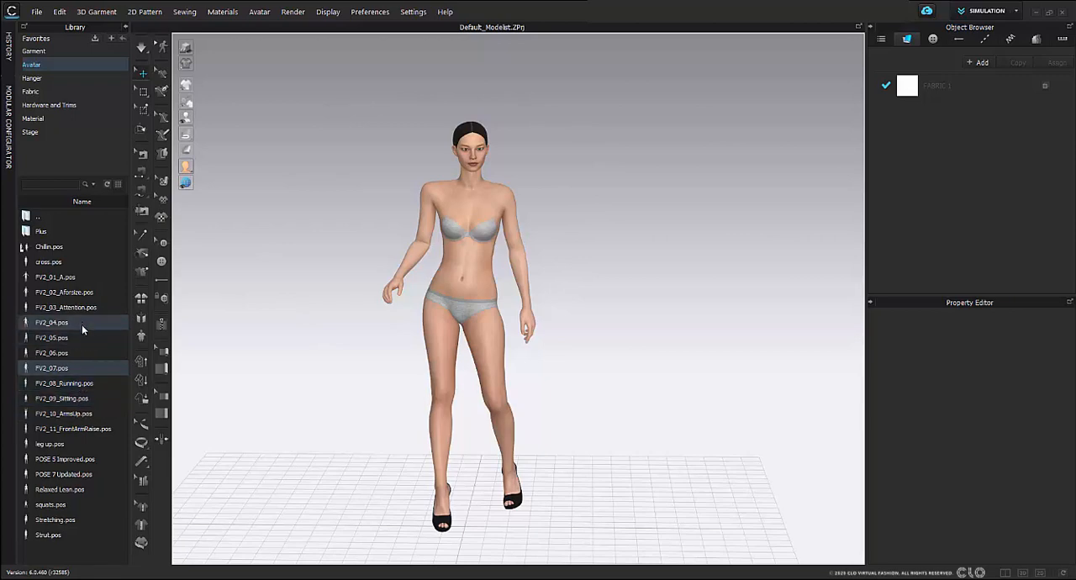
Apply FV2_05.pose with Pose Only, then reapply it with Pose & Joint Translation
double_click(52, 338)
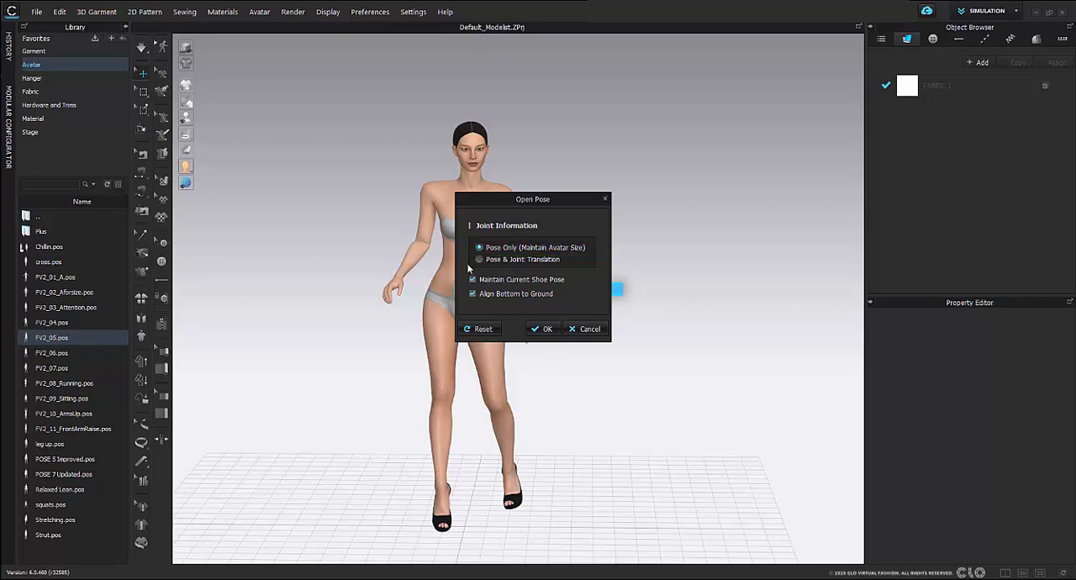
mouse_move(429, 212)
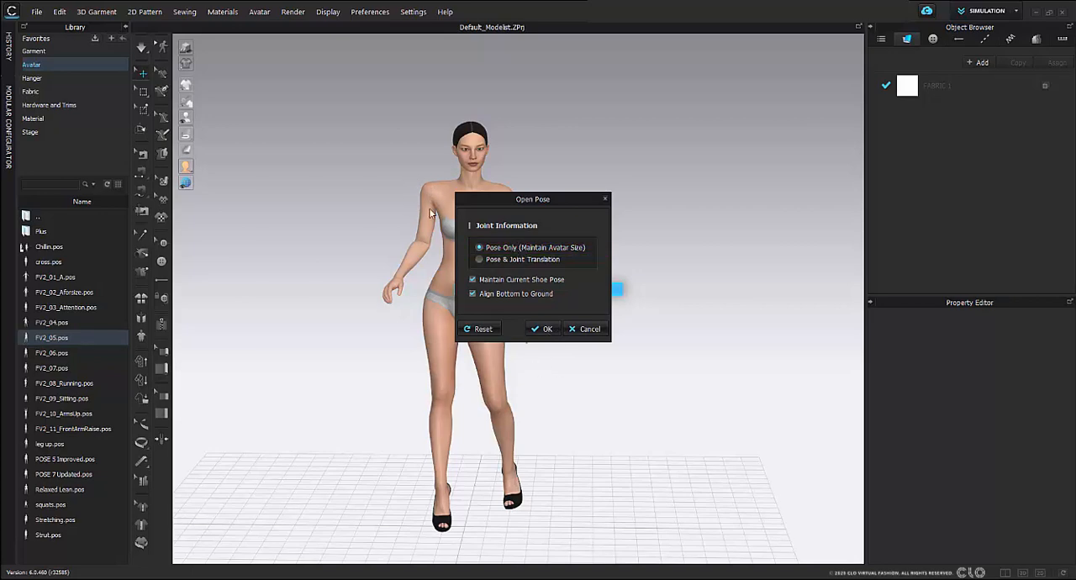
click(541, 330)
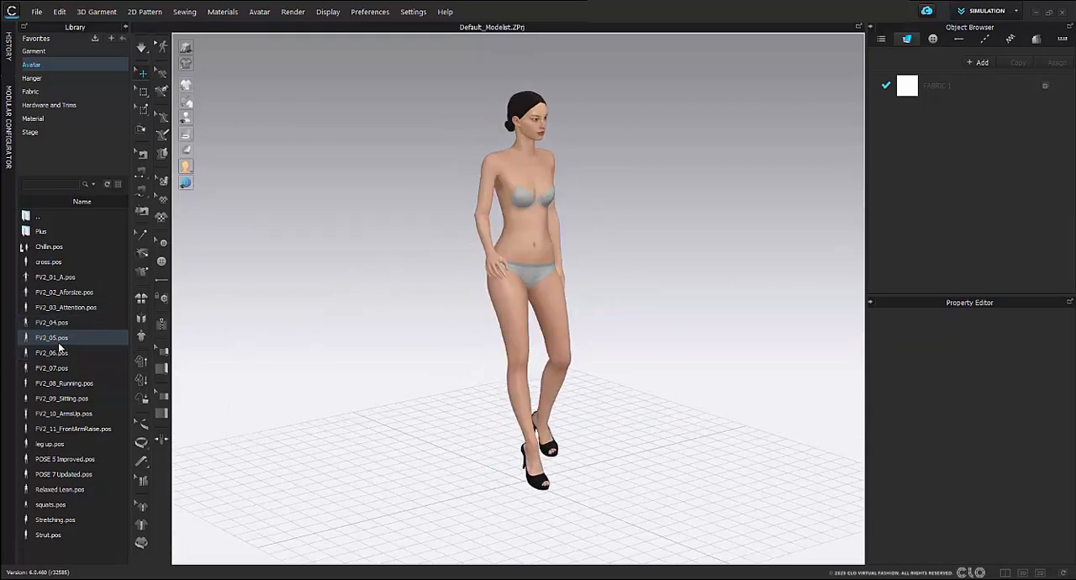
double_click(51, 338)
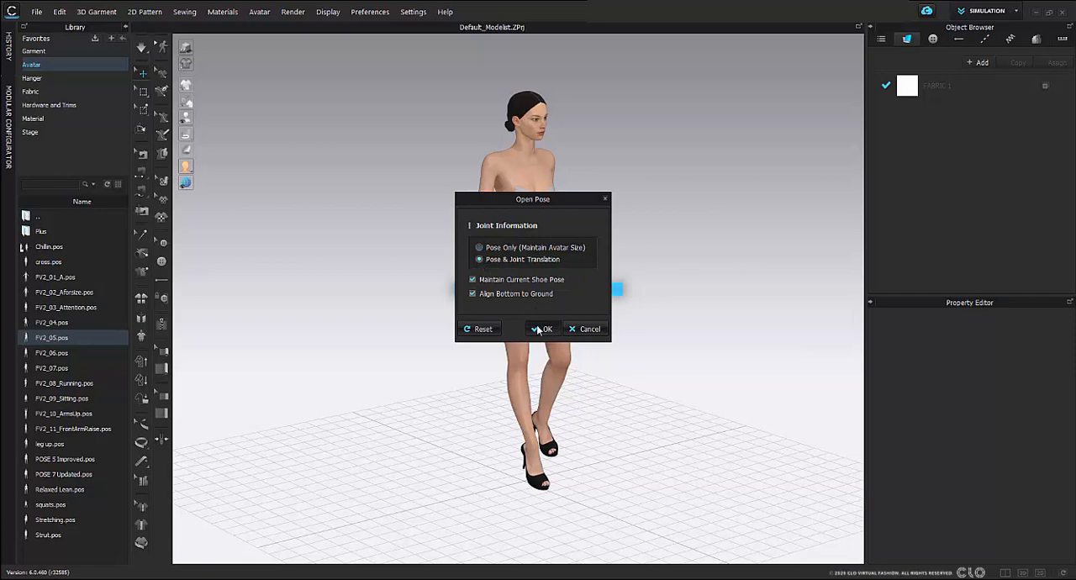
click(541, 329)
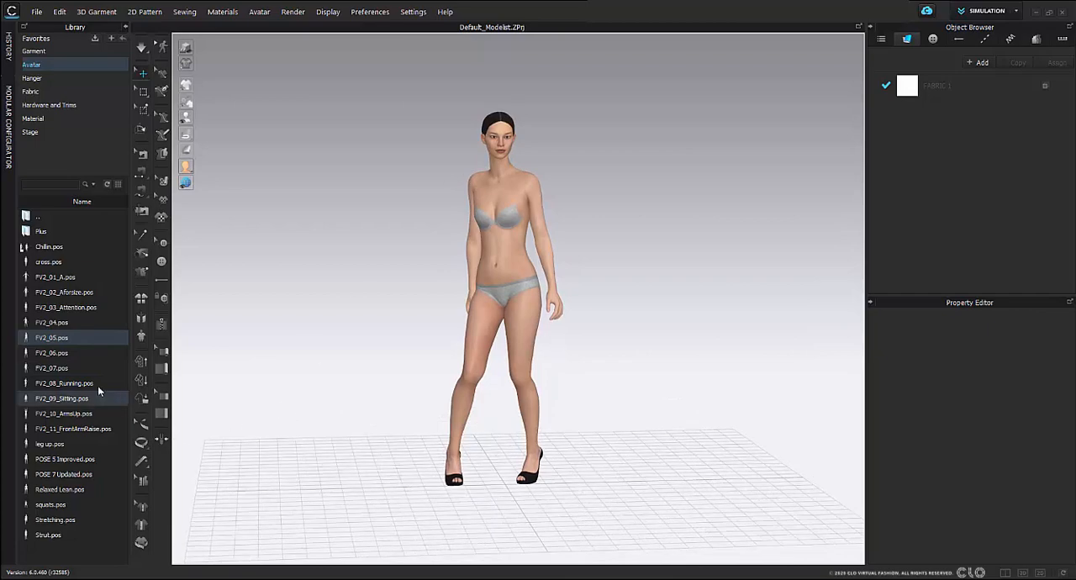
Apply FV2_07.pose with Pose Only (Maintain Avatar Size)
double_click(51, 366)
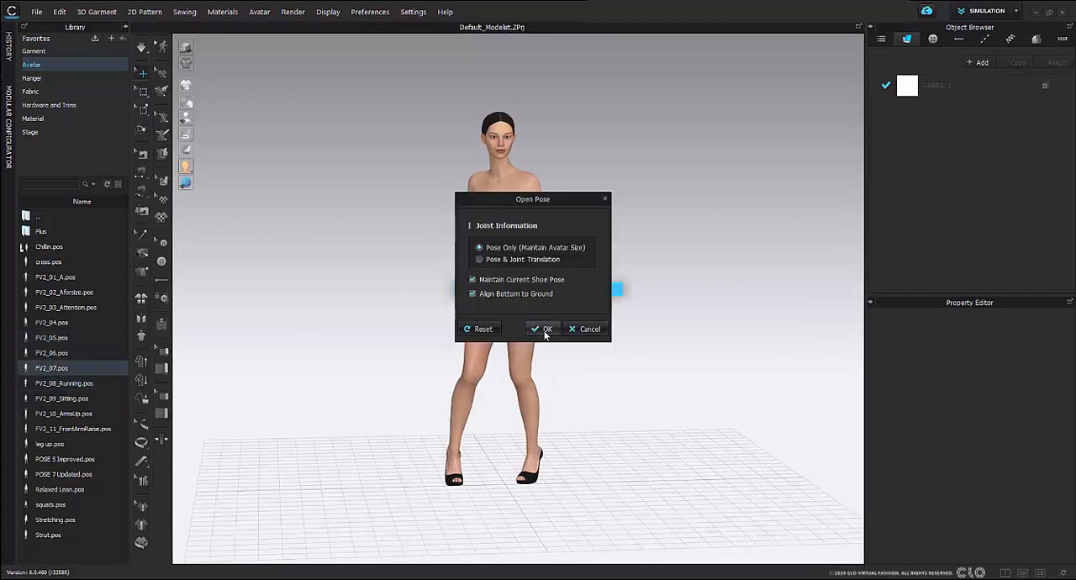
click(542, 330)
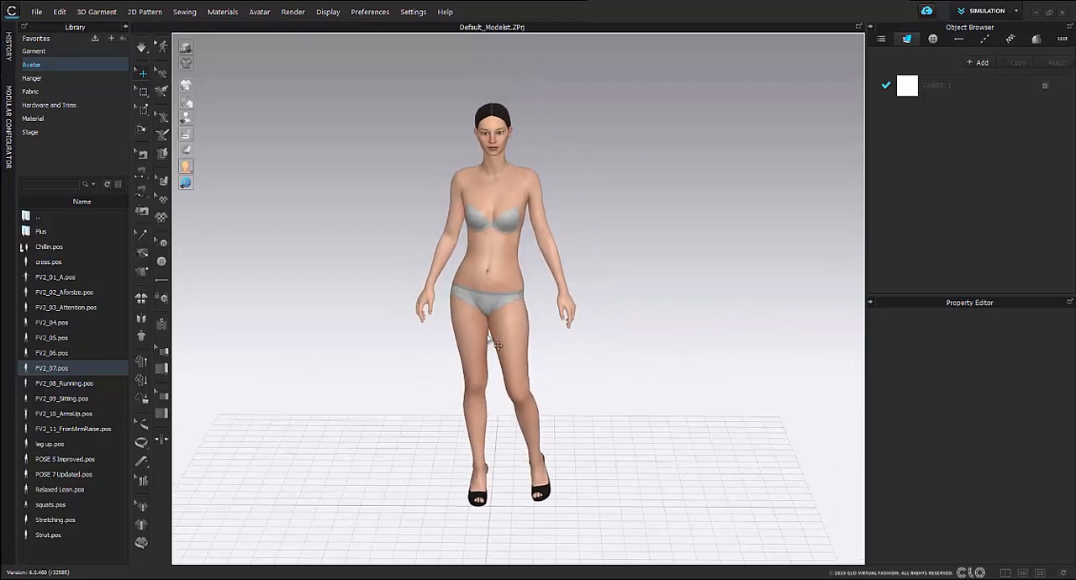
click(37, 12)
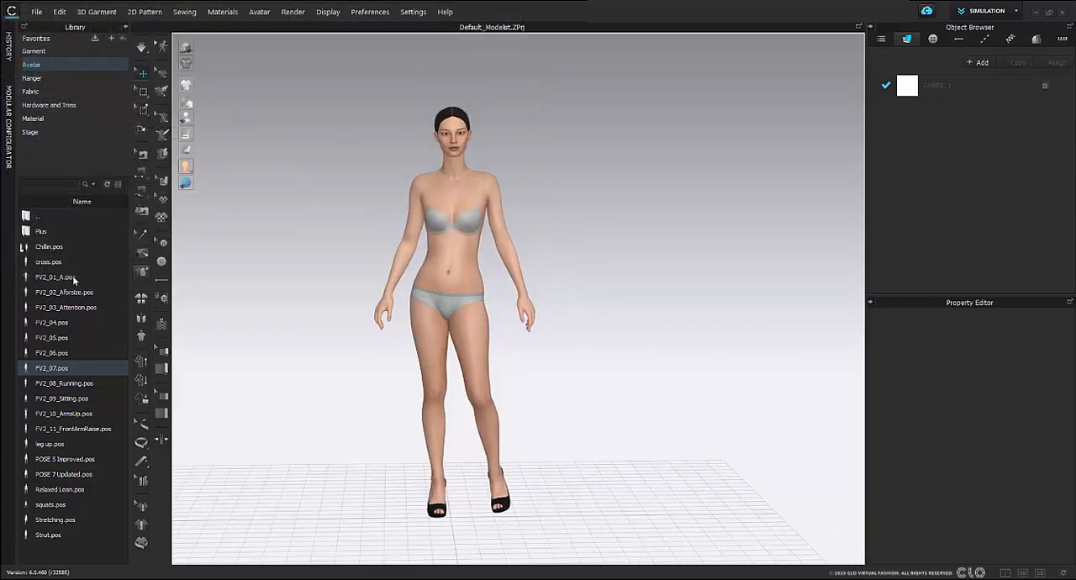
Load a US_ASTM_Petite_Straight .avs size from the library Size folder onto the avatar
click(37, 215)
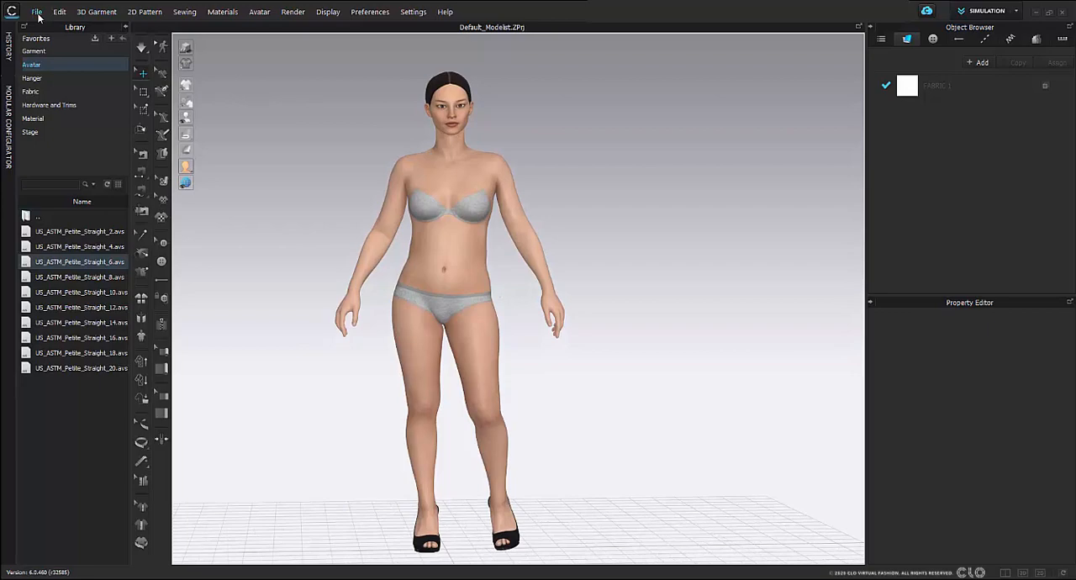
Save the petite avatar as an avatar file named TEST in the Female_V2 folder
click(37, 12)
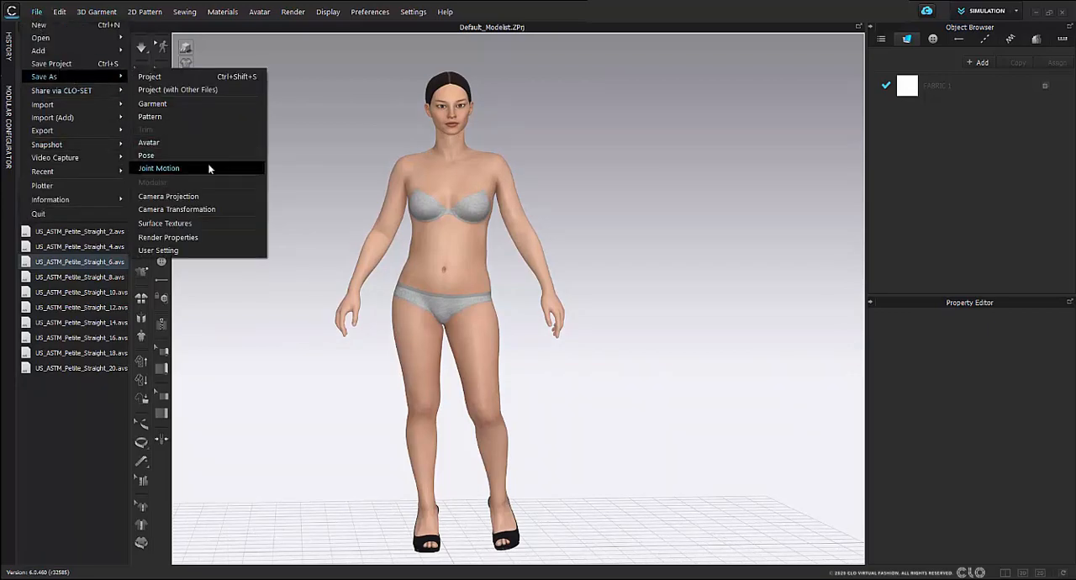
click(148, 141)
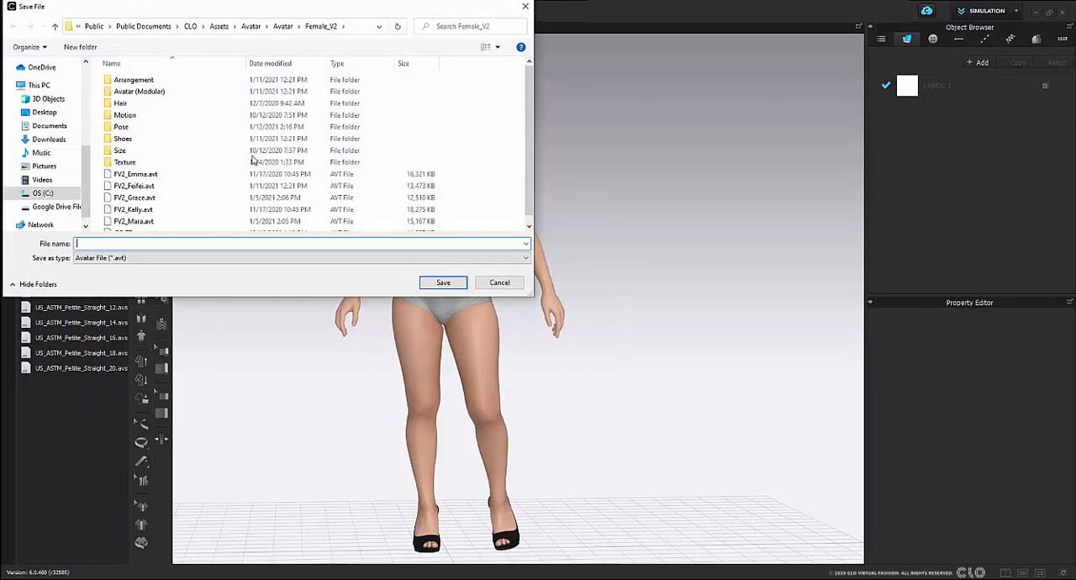
text(RE)
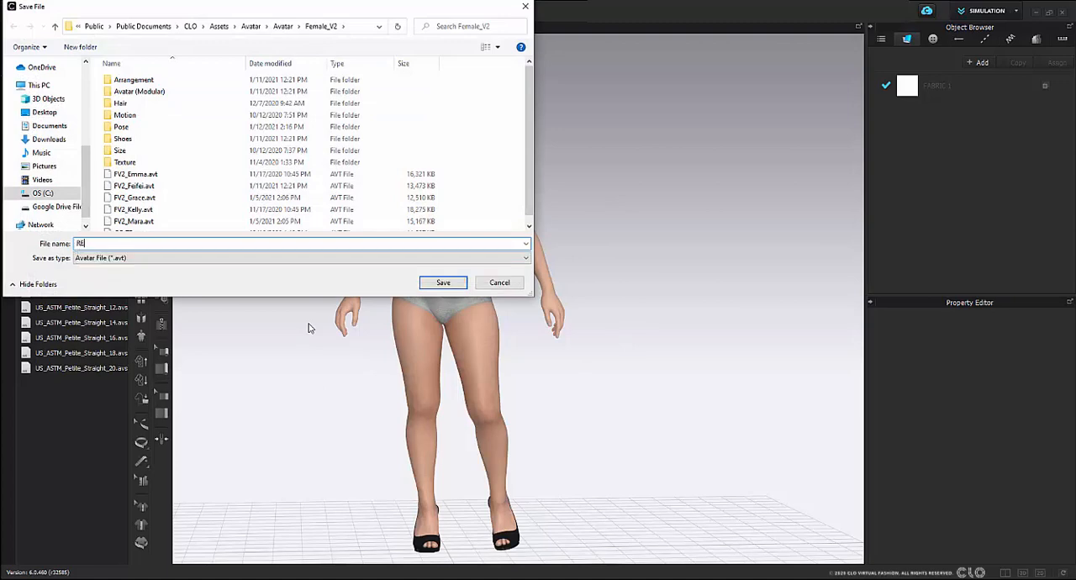
text(TEST)
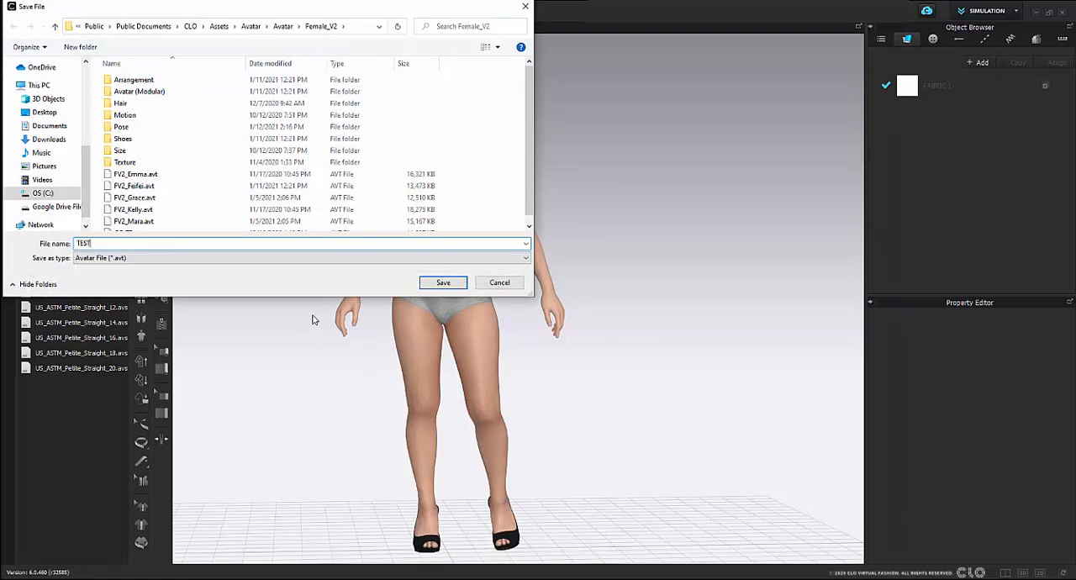
click(442, 283)
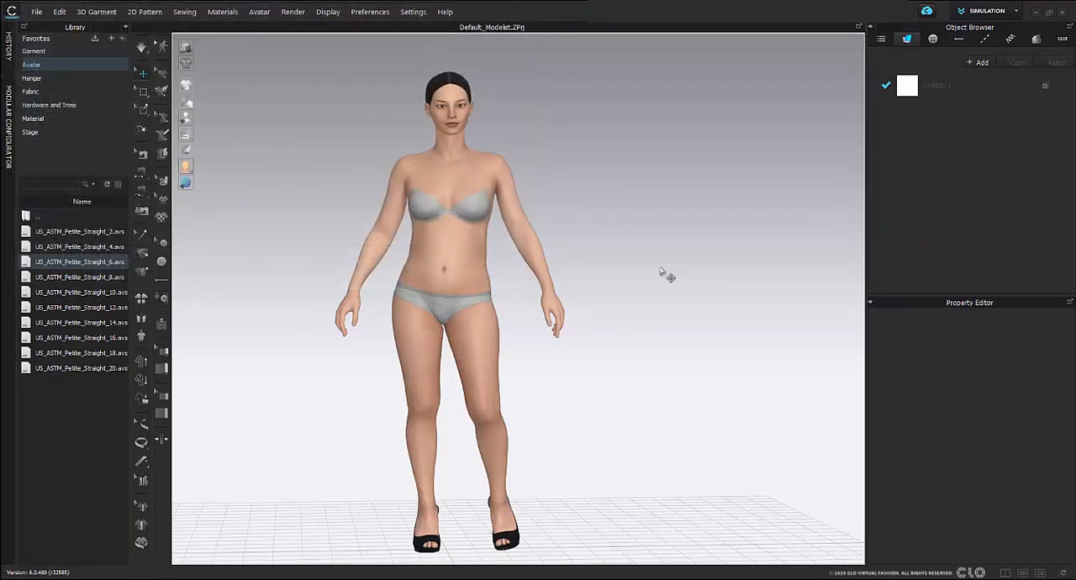
drag(664, 273, 607, 369)
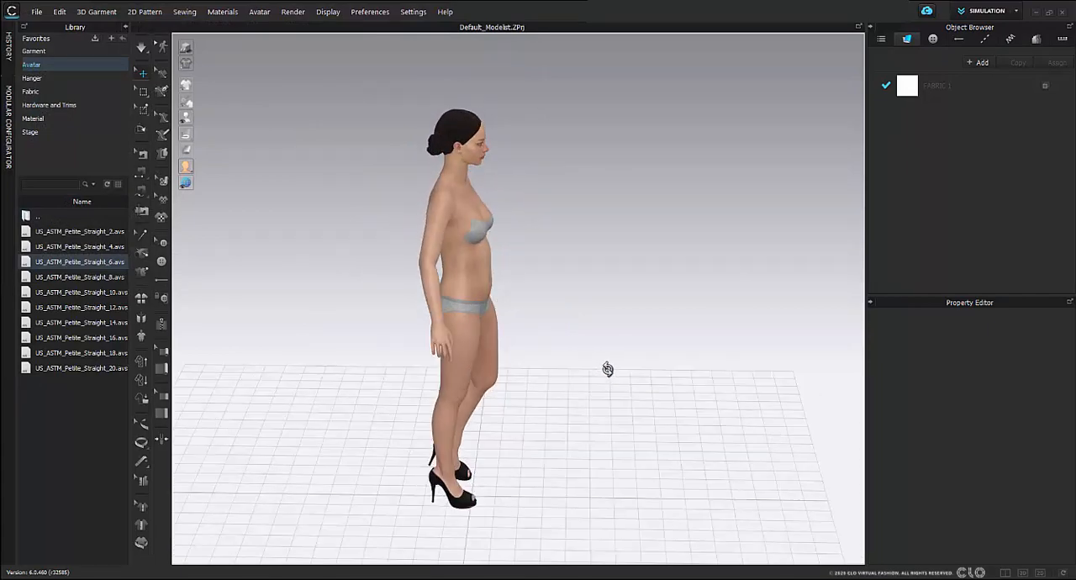